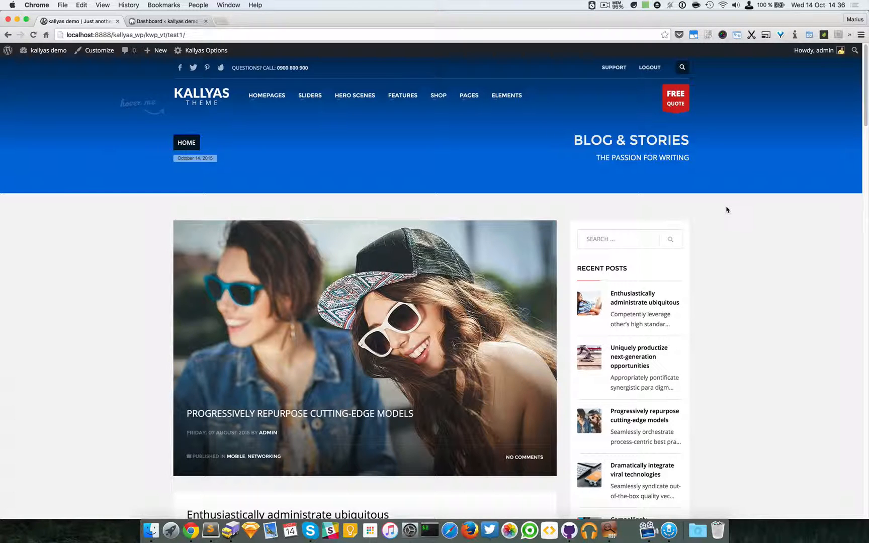
# Show the Hero Scenes dropdown of demo pages from the main navigation.
pyautogui.click(356, 95)
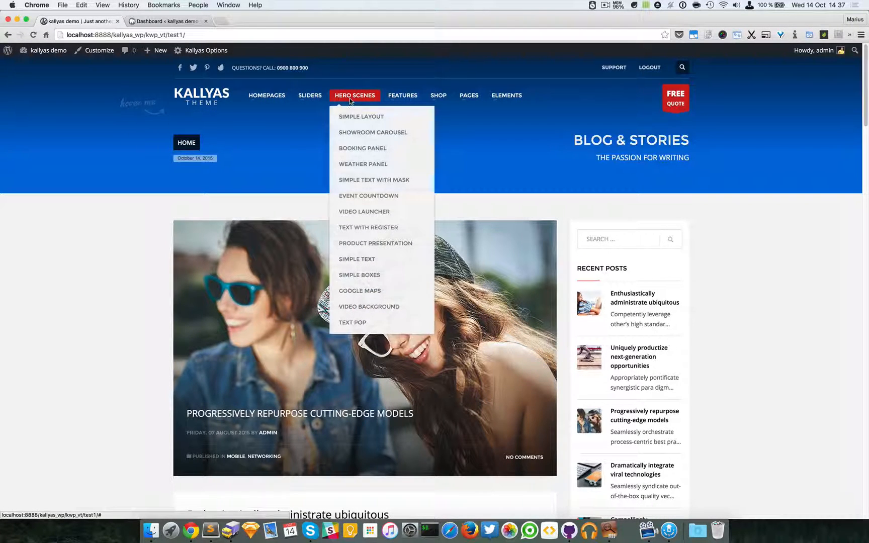
pyautogui.moveTo(369, 307)
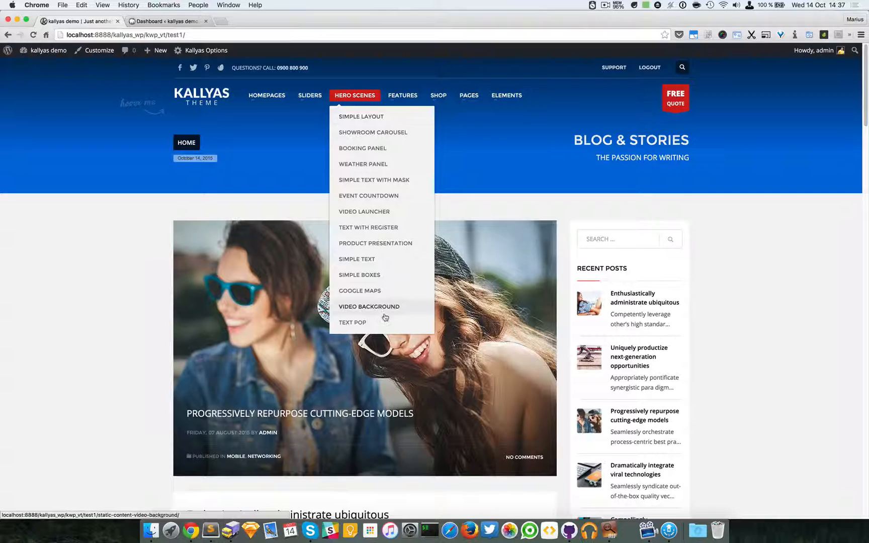
pyautogui.moveTo(359, 112)
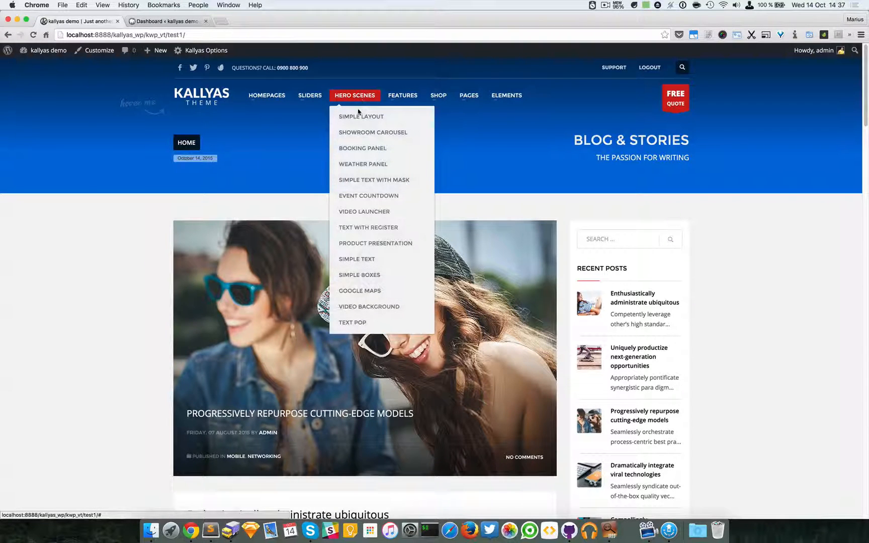
pyautogui.moveTo(362, 148)
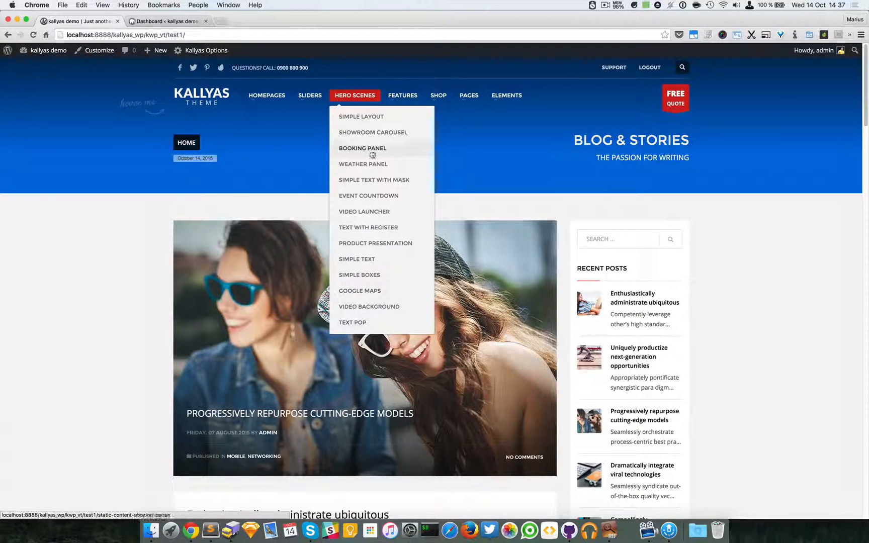
pyautogui.moveTo(361, 116)
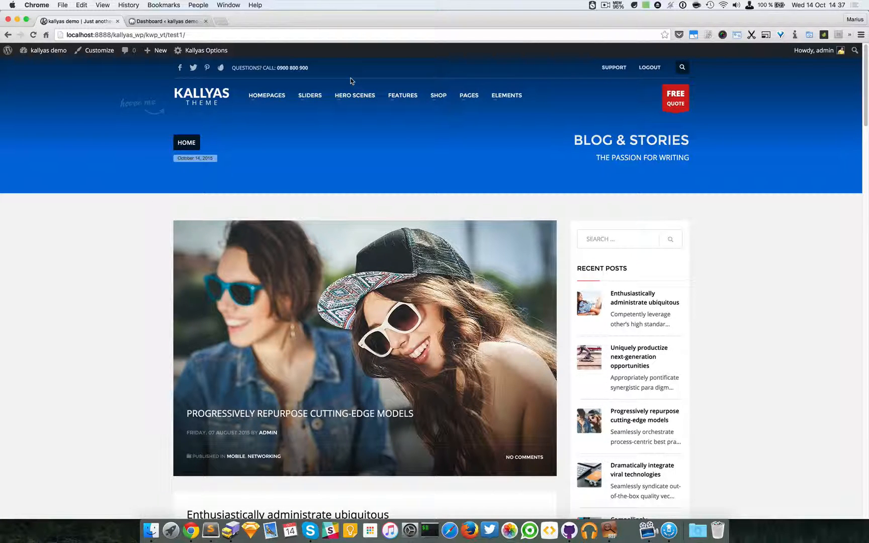
pyautogui.click(355, 95)
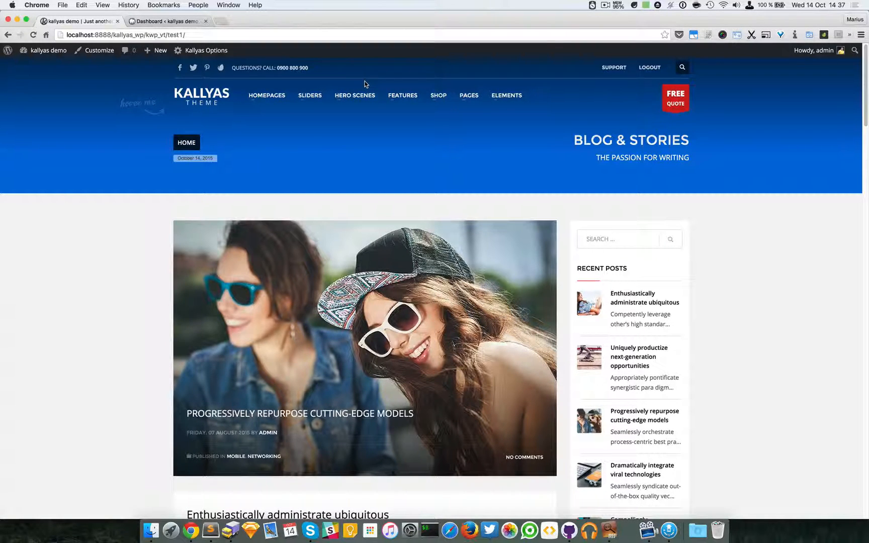
pyautogui.click(355, 96)
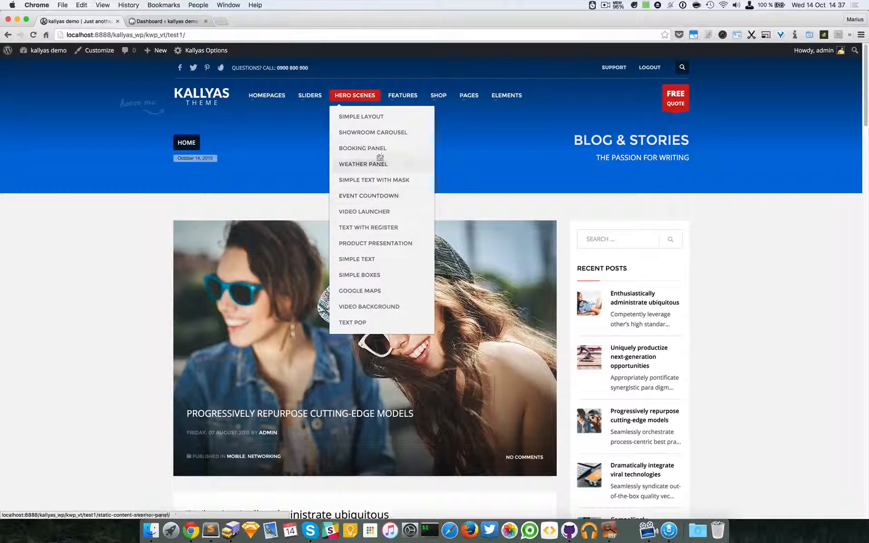
pyautogui.moveTo(362, 98)
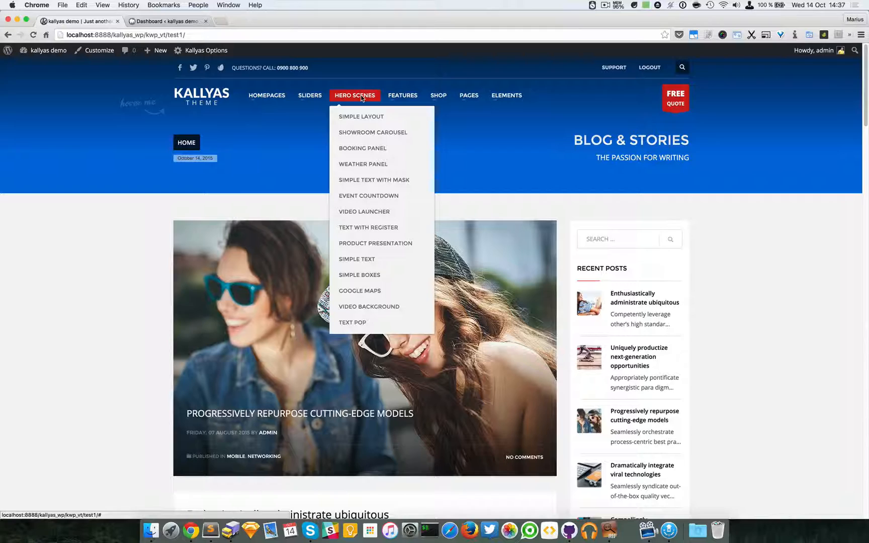
pyautogui.moveTo(367, 77)
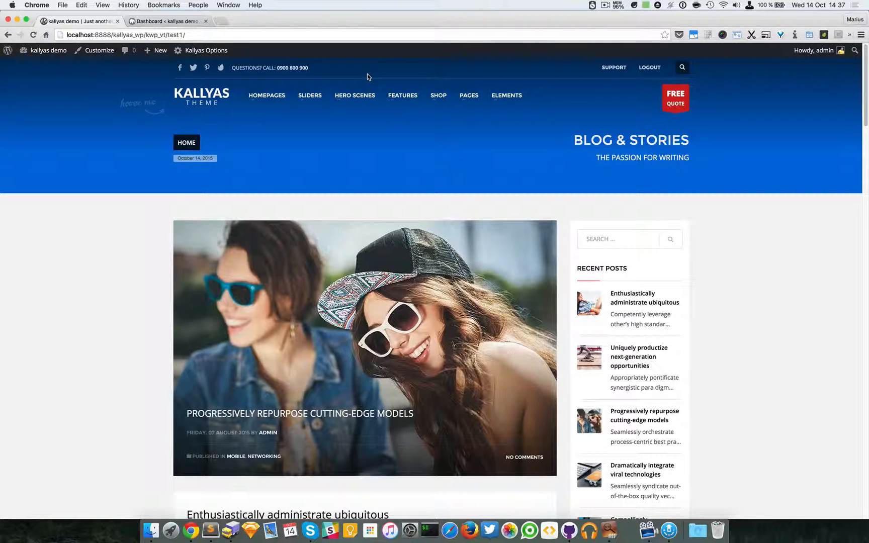
pyautogui.click(355, 96)
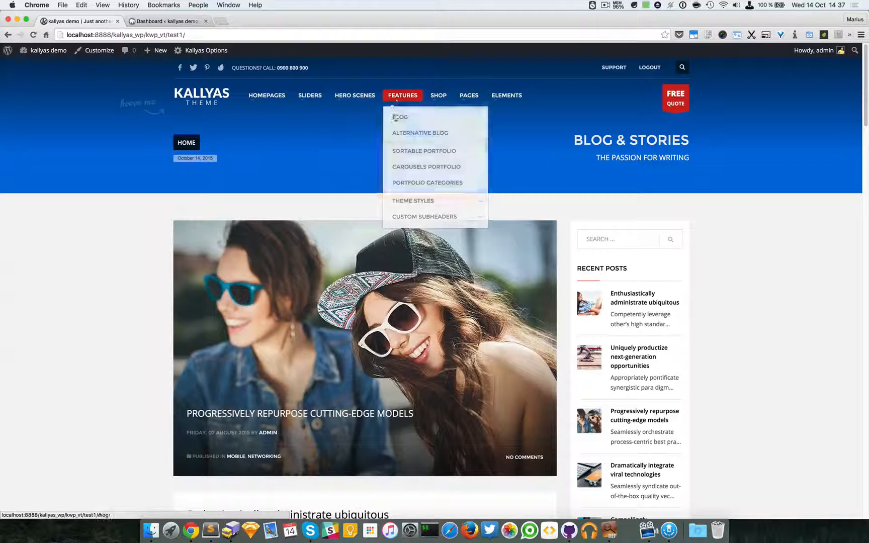
pyautogui.moveTo(165, 105)
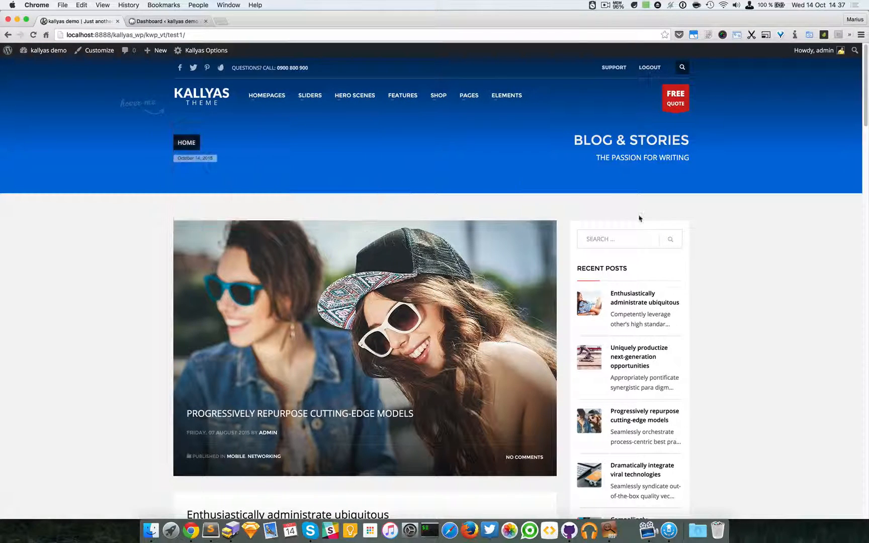
pyautogui.click(354, 95)
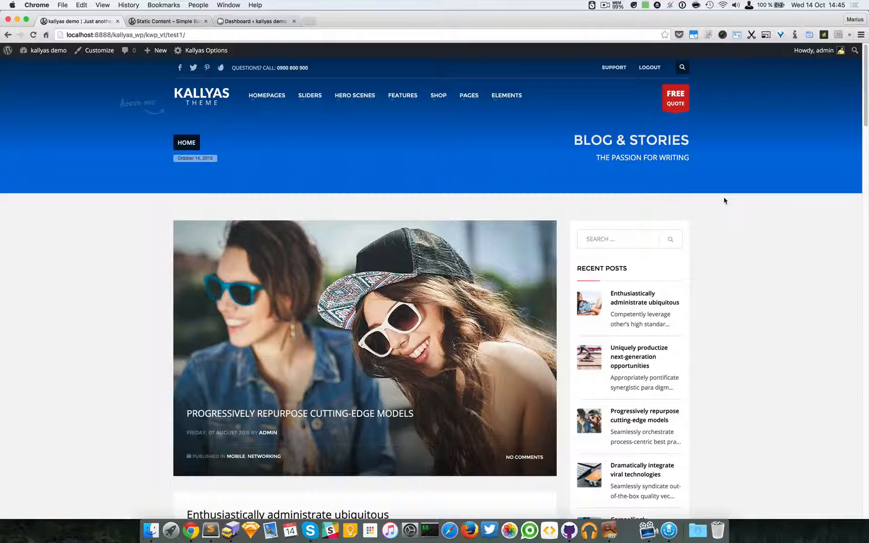
pyautogui.moveTo(370, 177)
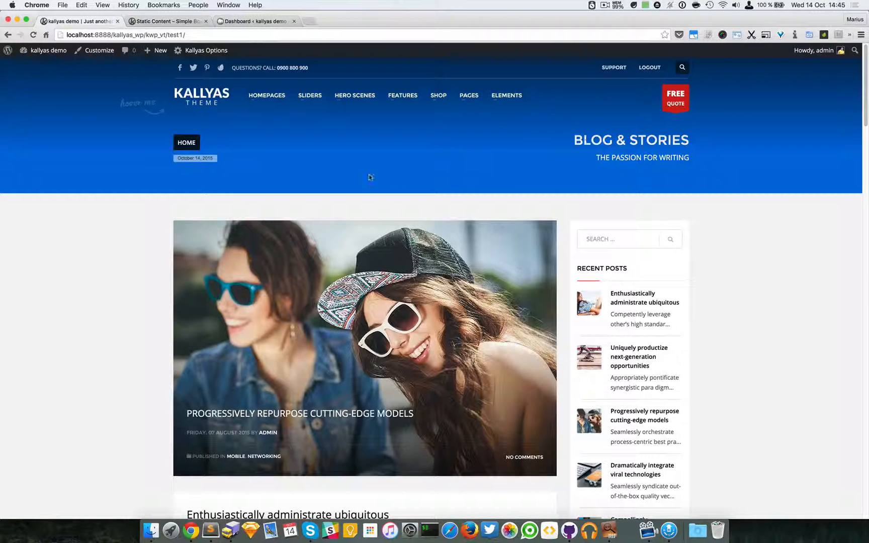
pyautogui.click(355, 96)
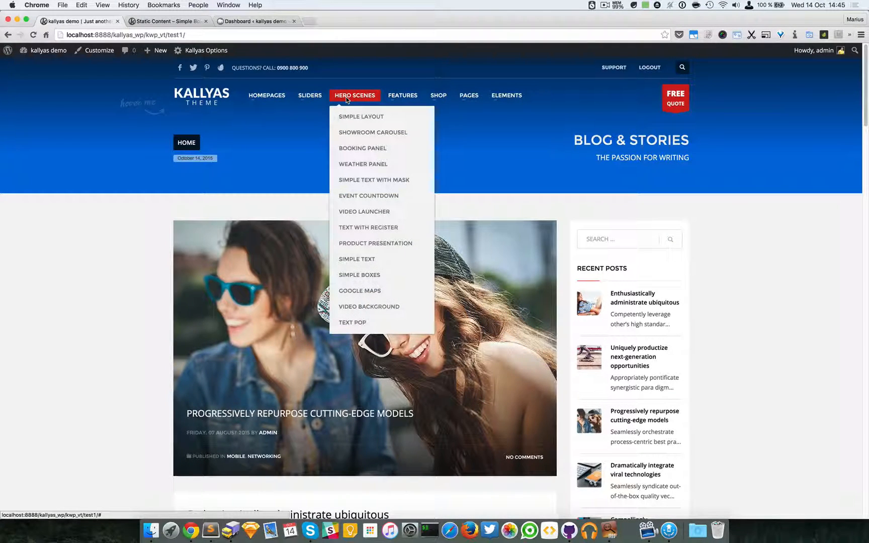
pyautogui.moveTo(354, 119)
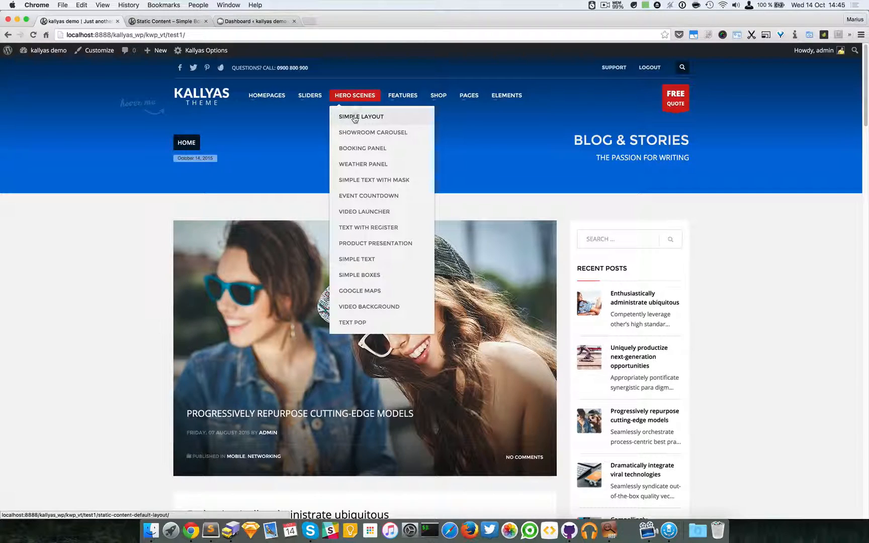
# Go to the Simple Layout hero scene page and start editing it with the page builder.
pyautogui.click(361, 117)
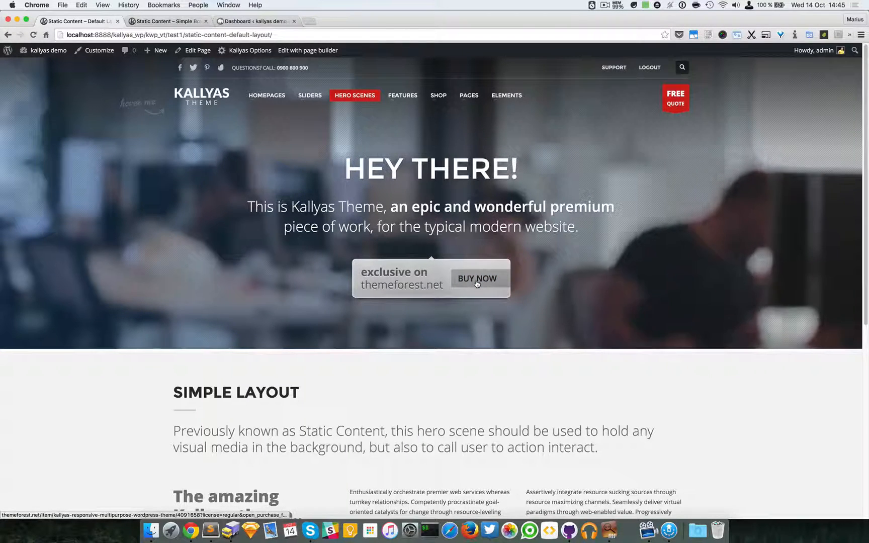
pyautogui.moveTo(308, 51)
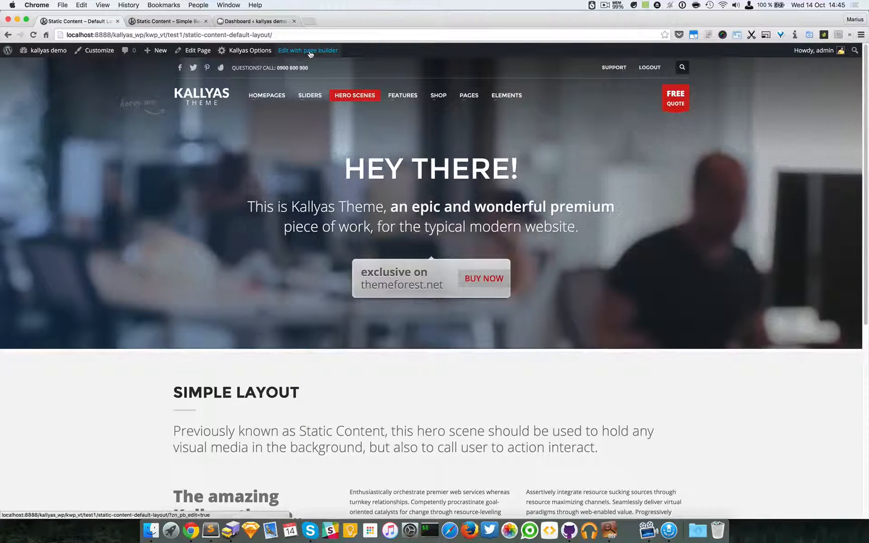
pyautogui.click(308, 50)
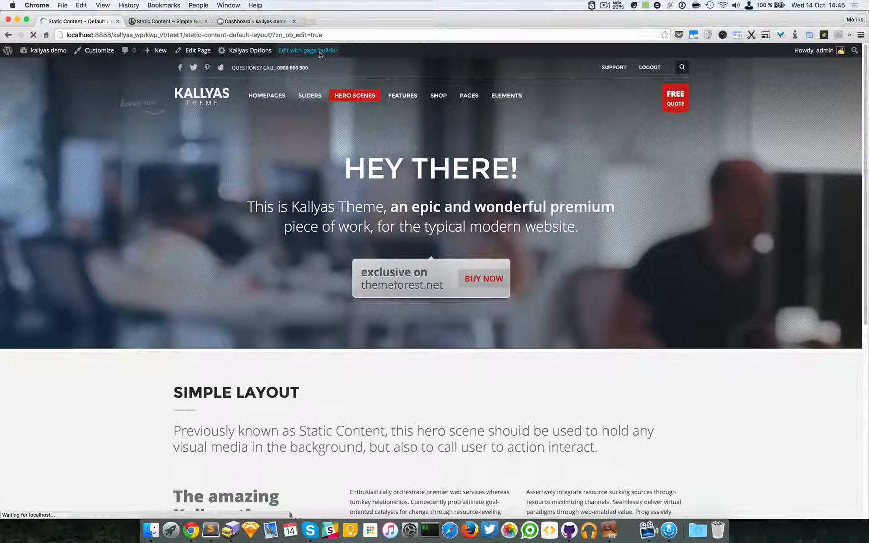
# Let the page builder load and bring up the Static Content – Default element's options.
pyautogui.click(307, 51)
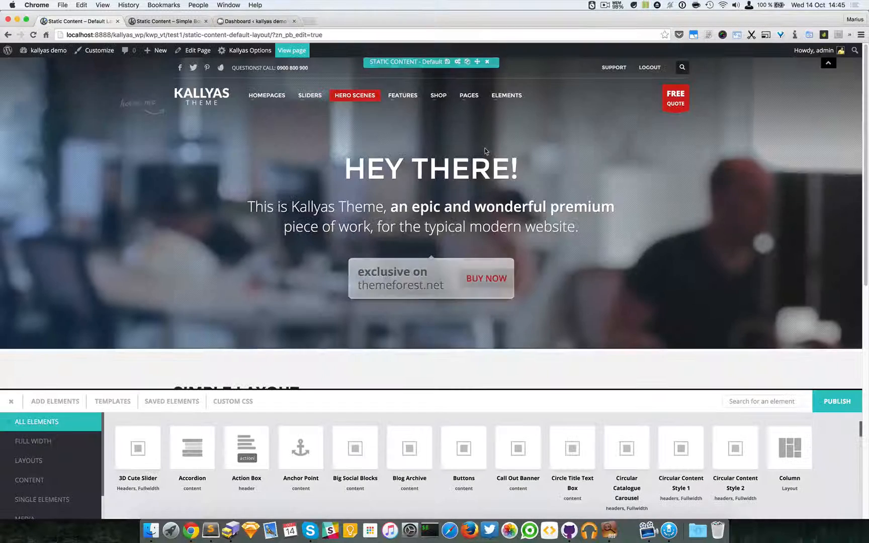
pyautogui.click(816, 51)
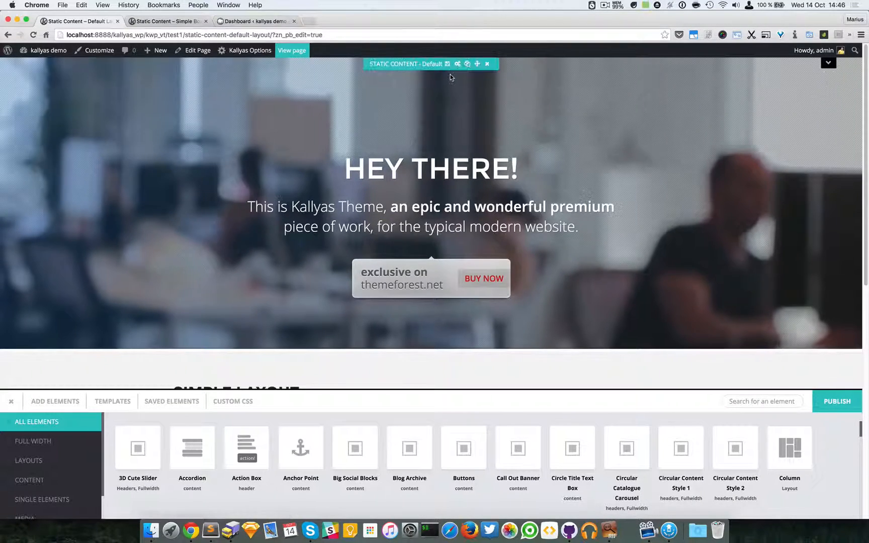
pyautogui.click(447, 64)
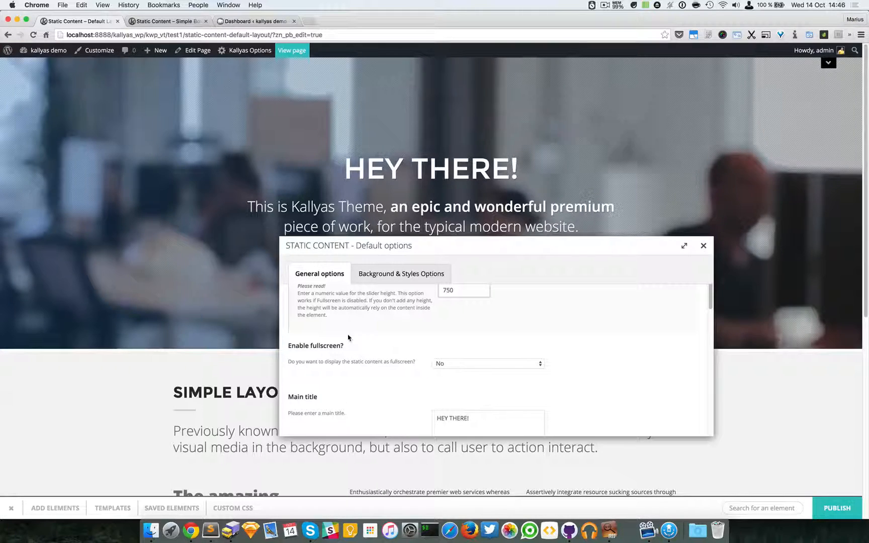
pyautogui.moveTo(64, 233)
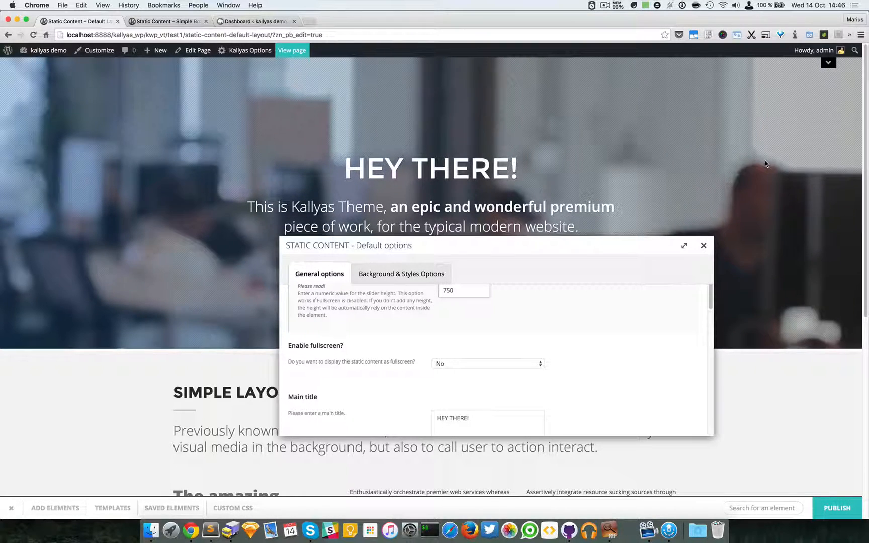
pyautogui.moveTo(250, 137)
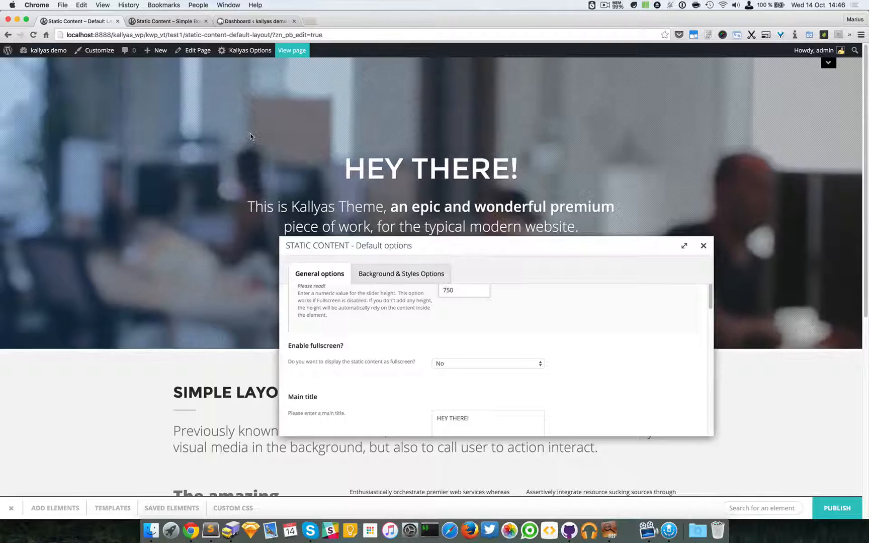
pyautogui.moveTo(378, 415)
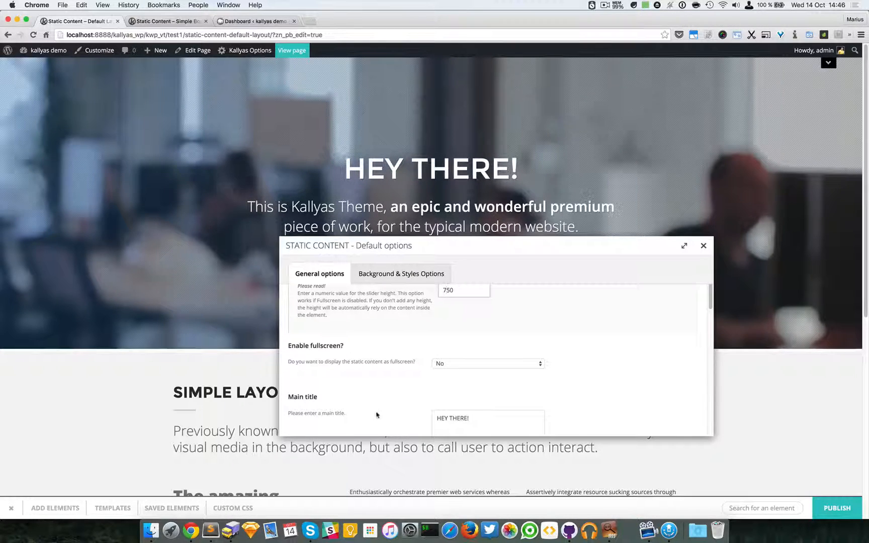
pyautogui.scroll(3)
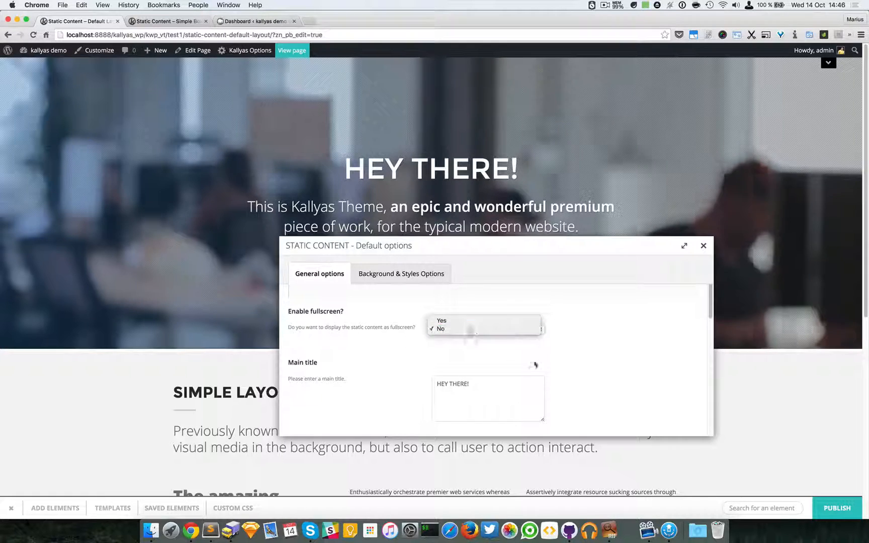
pyautogui.click(441, 329)
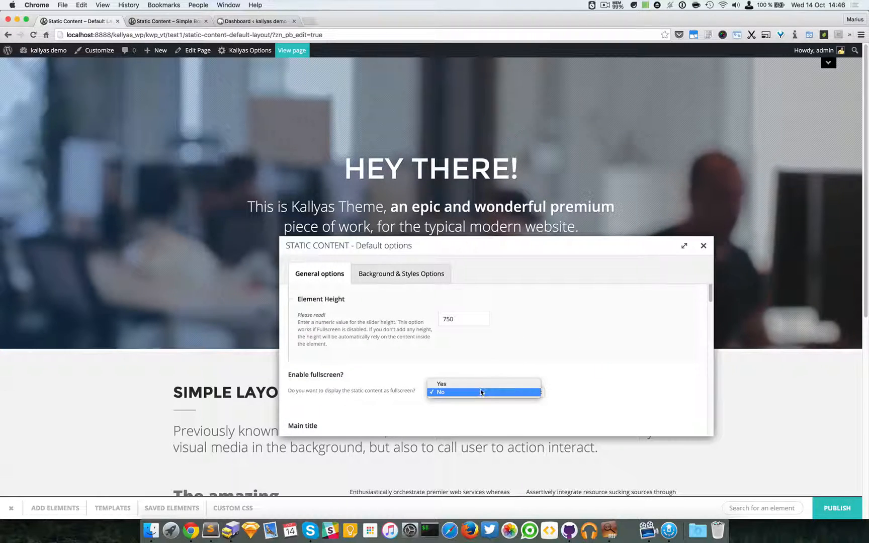
pyautogui.click(442, 384)
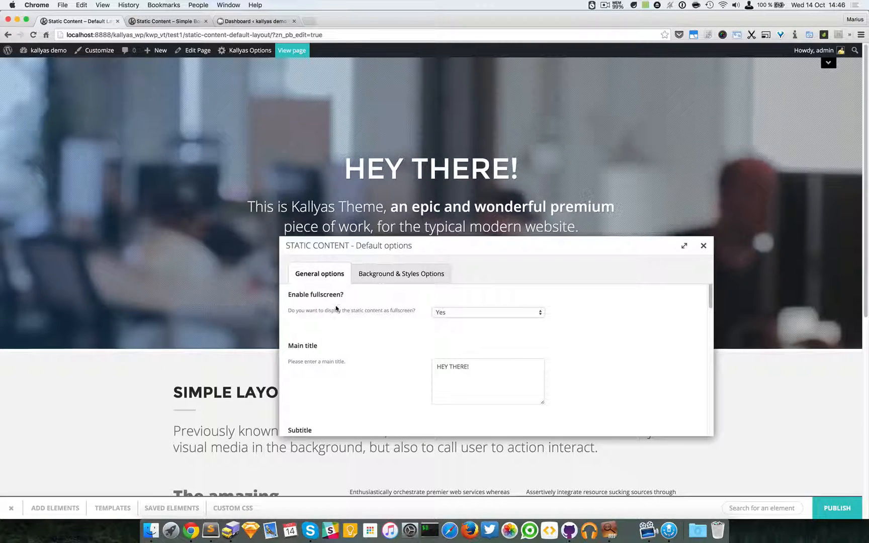
pyautogui.click(487, 312)
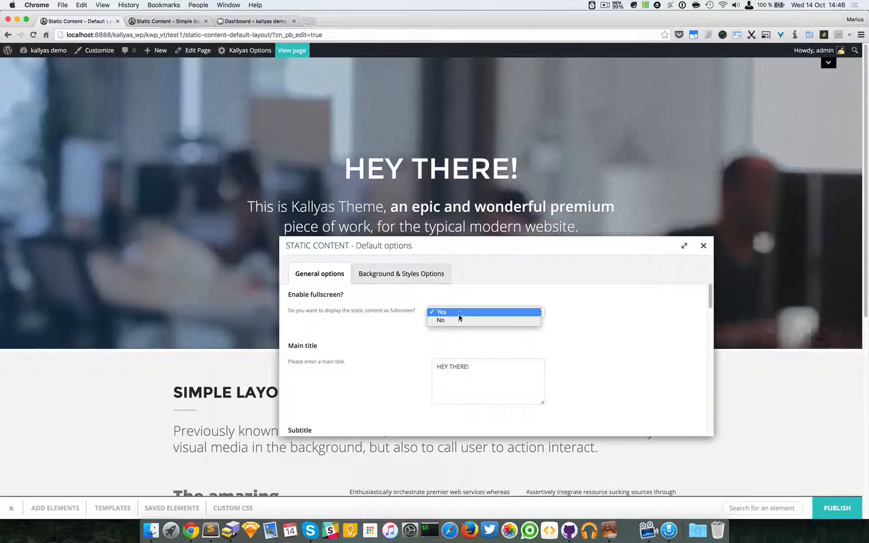
pyautogui.click(440, 320)
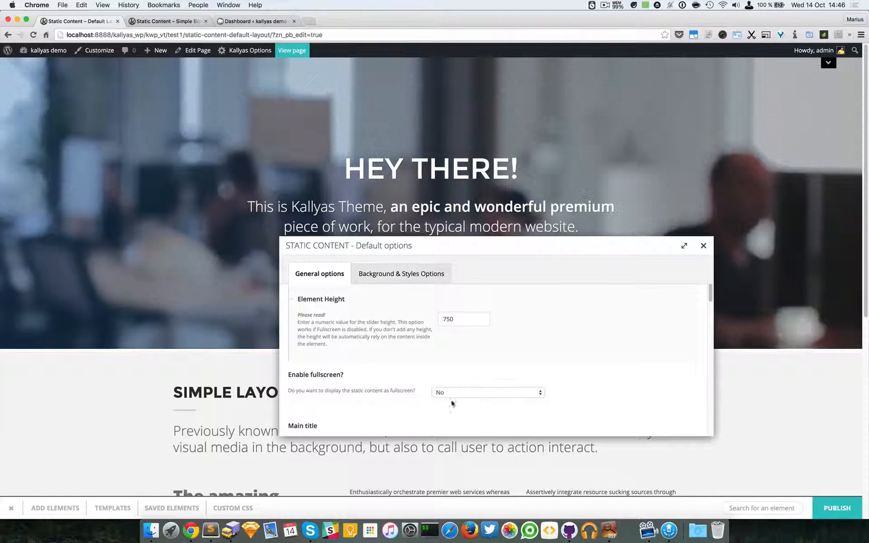
pyautogui.scroll(-3)
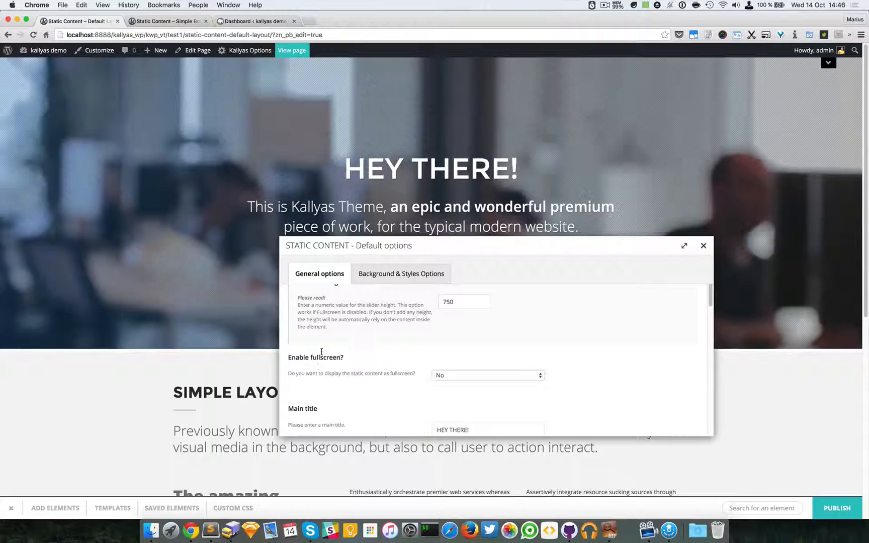
pyautogui.scroll(3)
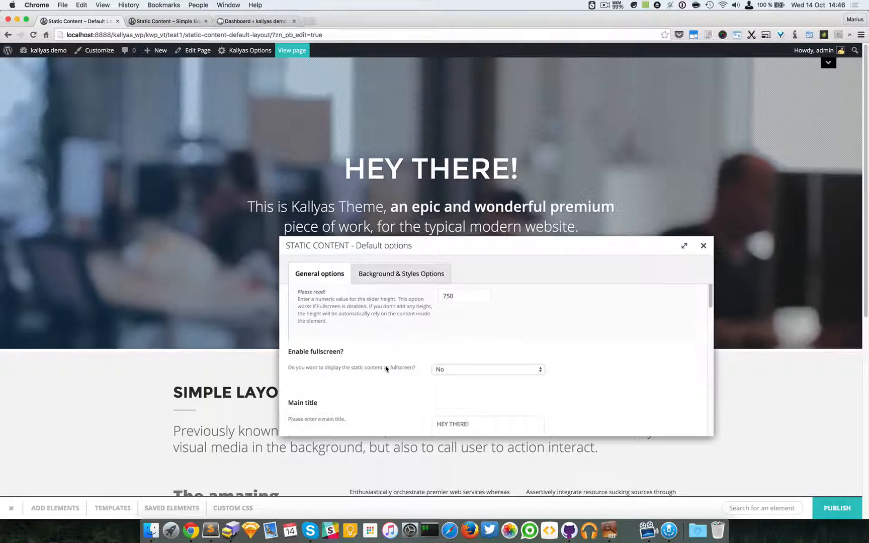
pyautogui.scroll(-3)
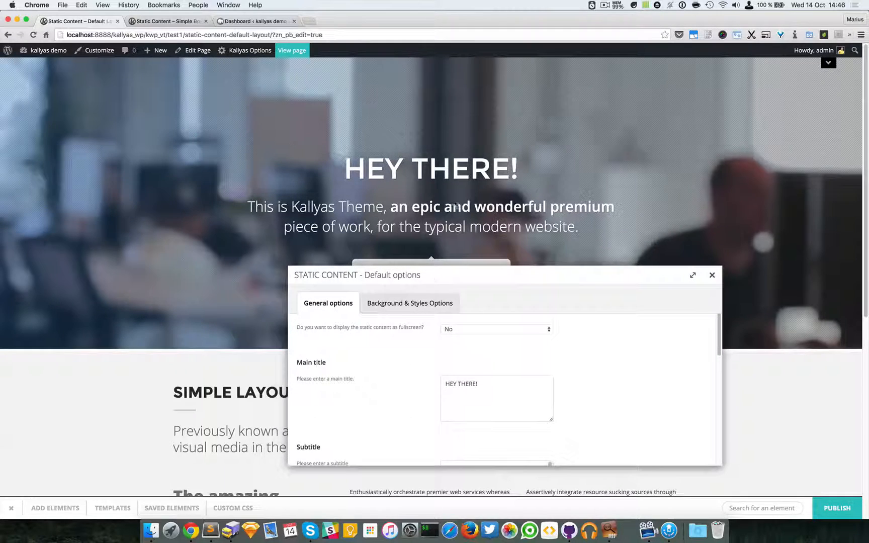
pyautogui.scroll(-3)
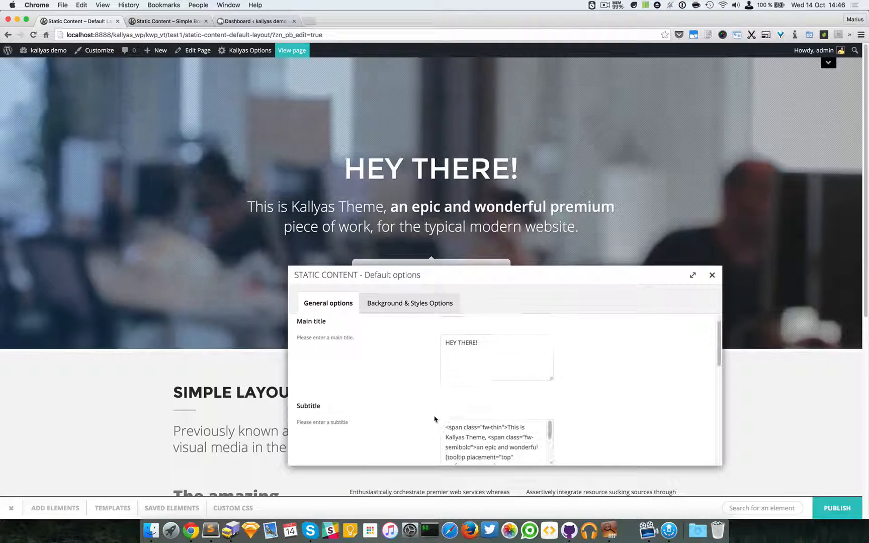
pyautogui.scroll(-3)
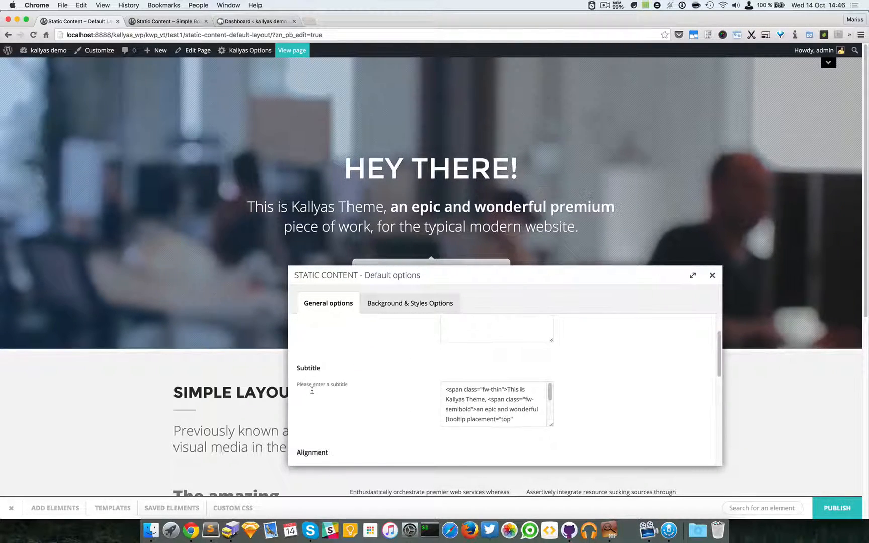
pyautogui.scroll(-3)
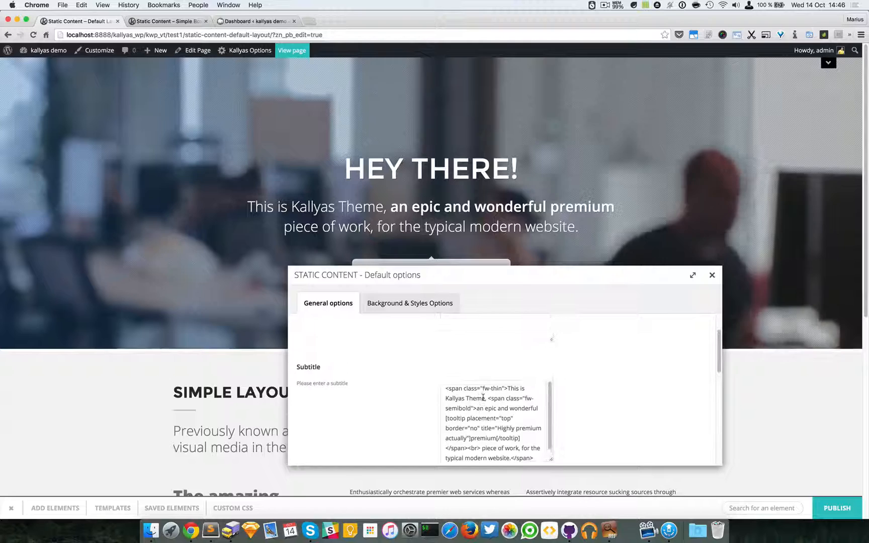
pyautogui.scroll(-3)
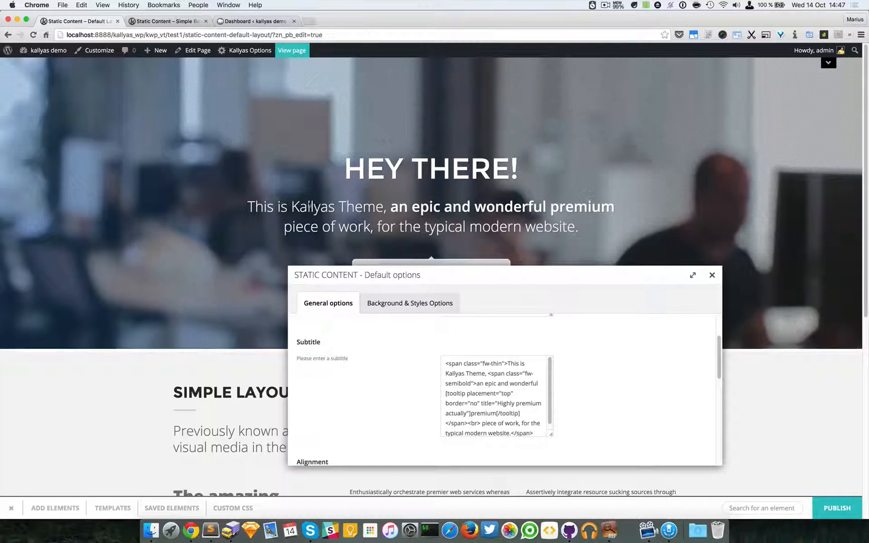
pyautogui.click(491, 363)
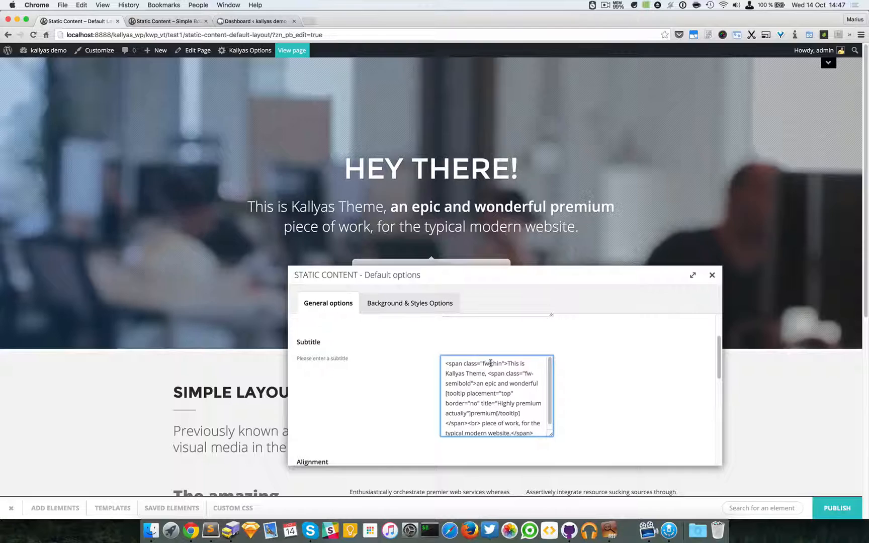
pyautogui.doubleClick(486, 363)
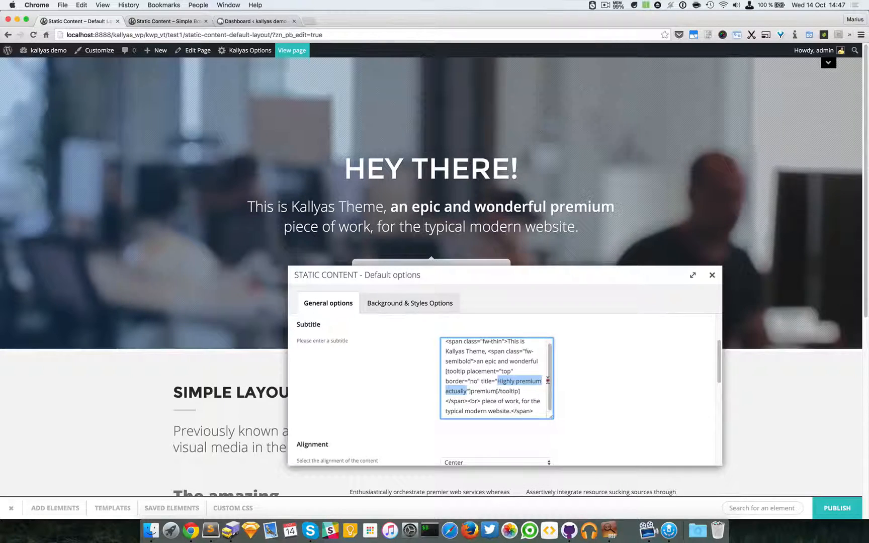
pyautogui.click(487, 390)
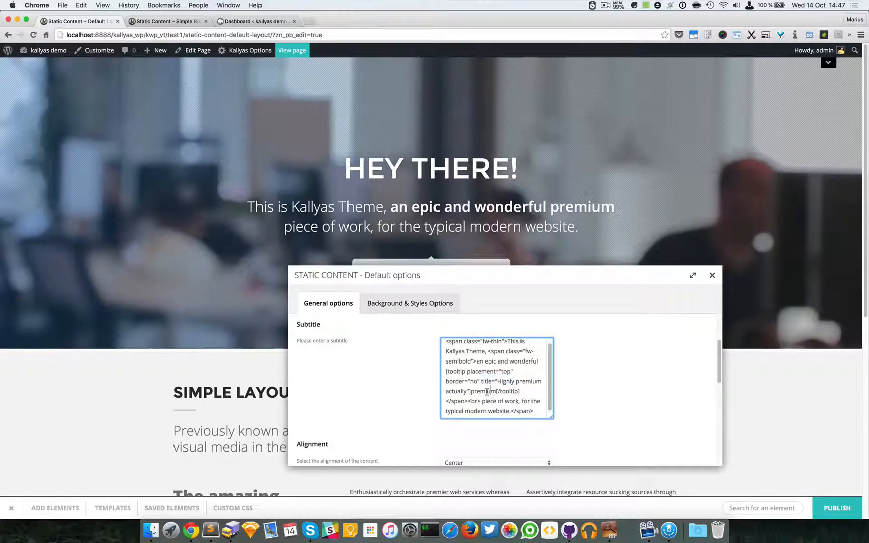
pyautogui.doubleClick(483, 392)
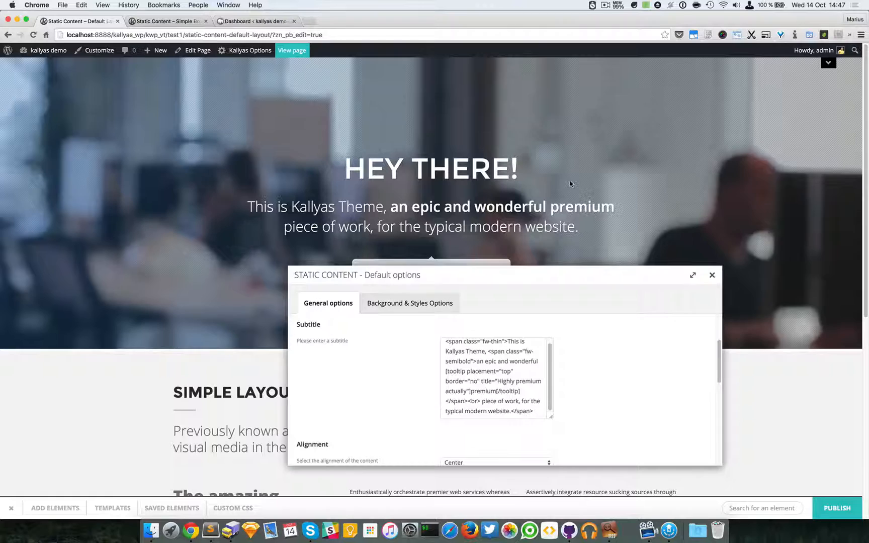
pyautogui.moveTo(620, 355)
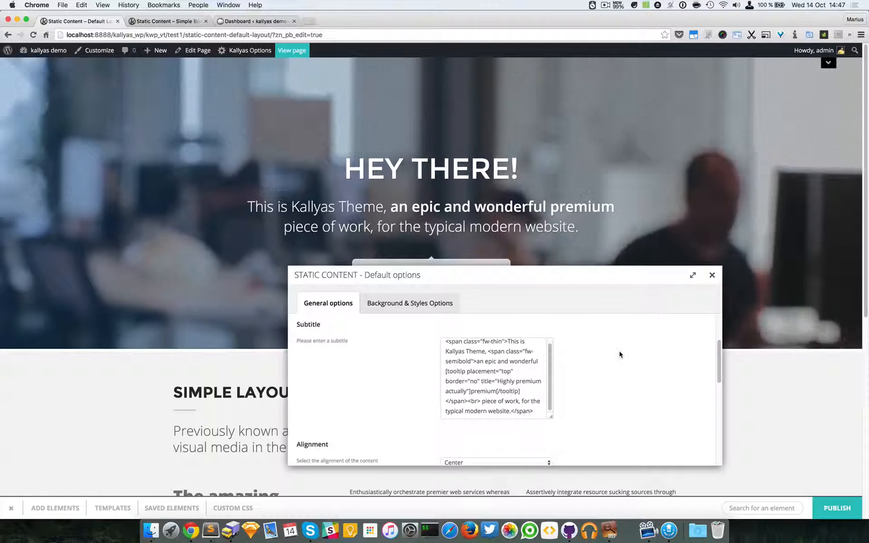
# Set the hero content alignment to Right, then settle on Left.
pyautogui.scroll(-3)
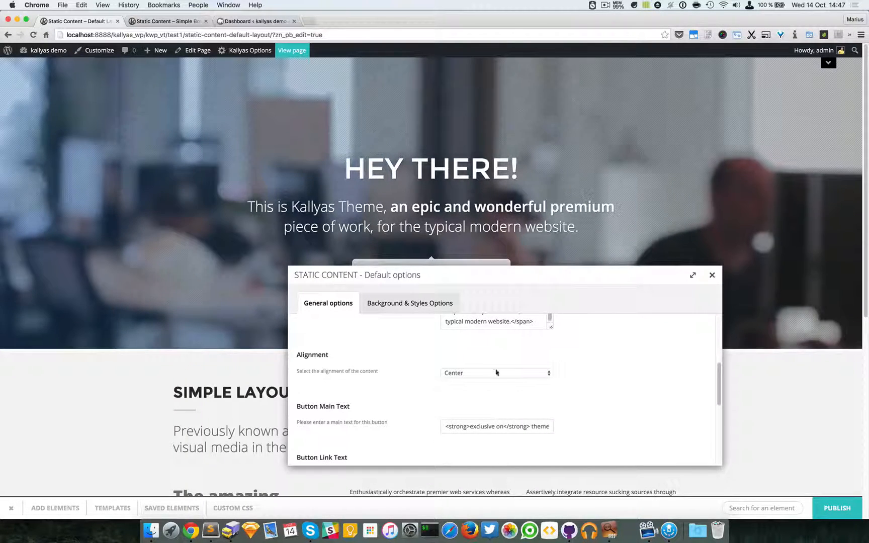
pyautogui.click(495, 372)
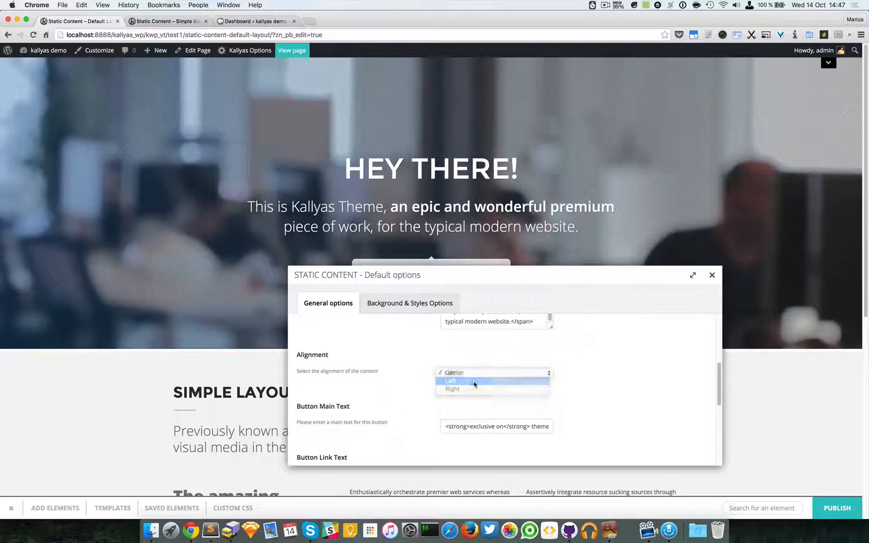
pyautogui.click(453, 388)
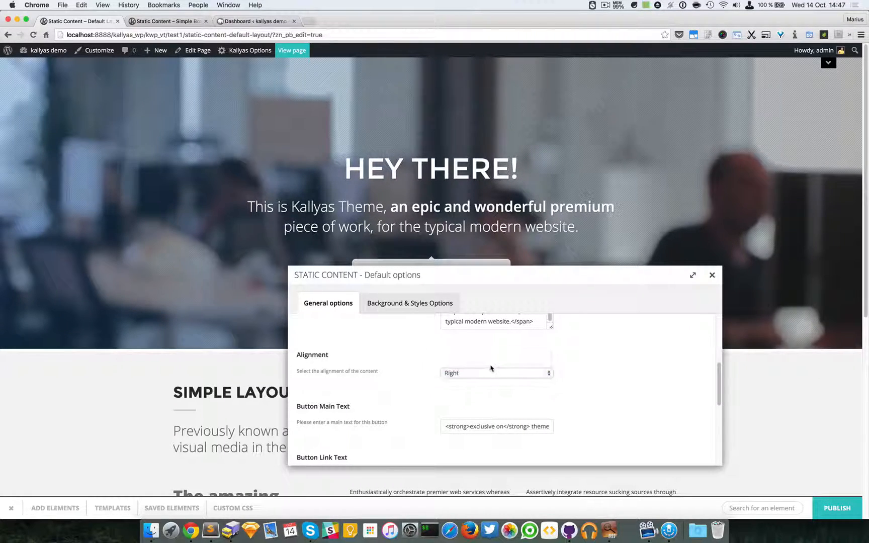
pyautogui.click(496, 373)
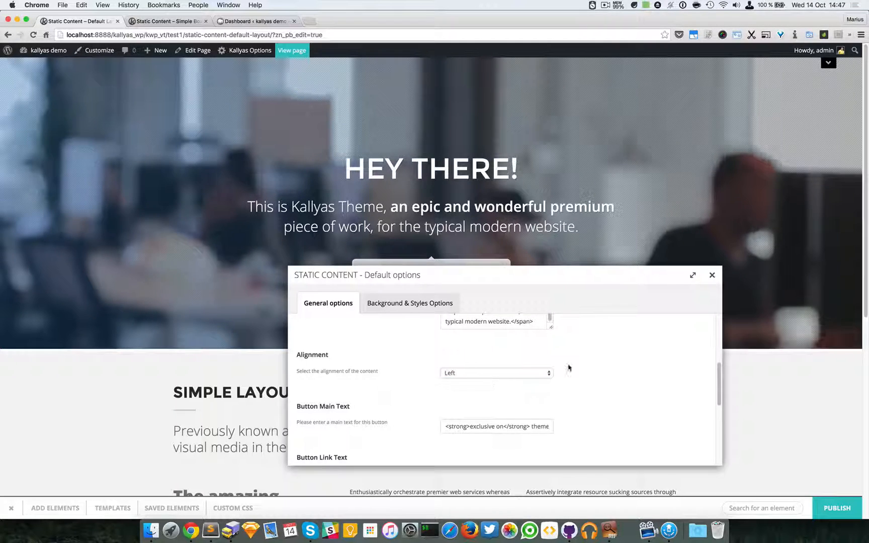
pyautogui.scroll(-3)
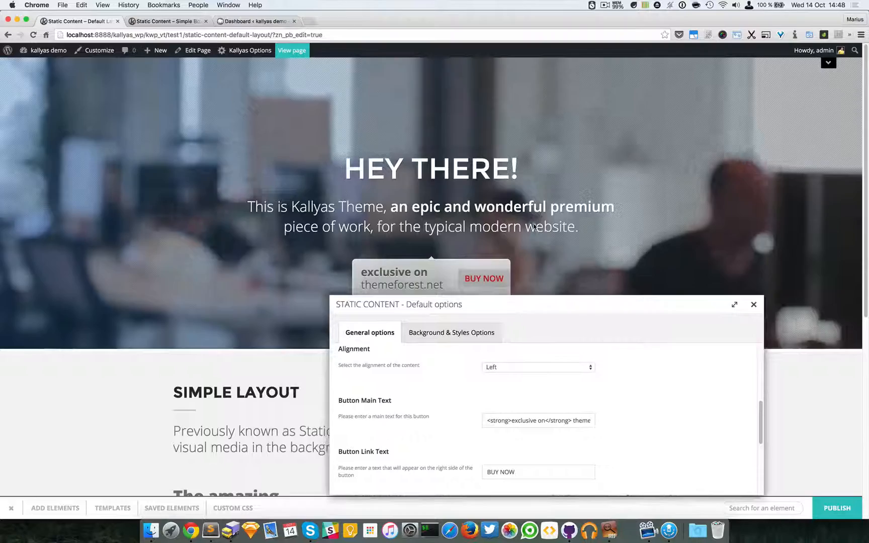
# Review the 'BUY NOW' button markup, then scroll to the scrolling effect and Translate + Fade parallax settings.
pyautogui.scroll(3)
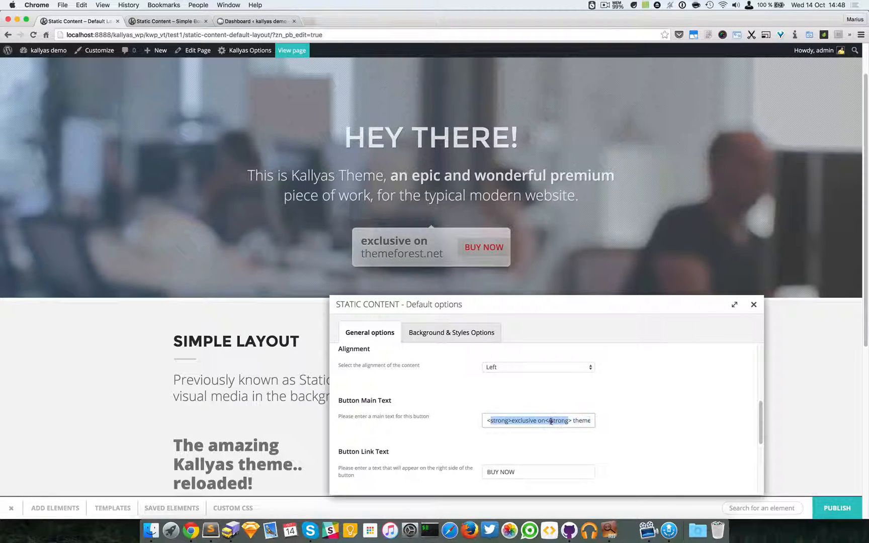
pyautogui.doubleClick(524, 421)
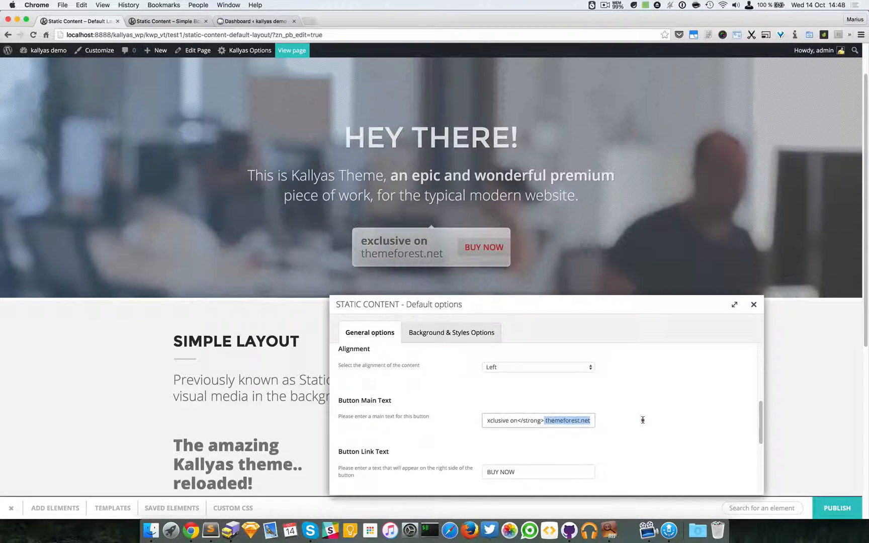
pyautogui.scroll(-3)
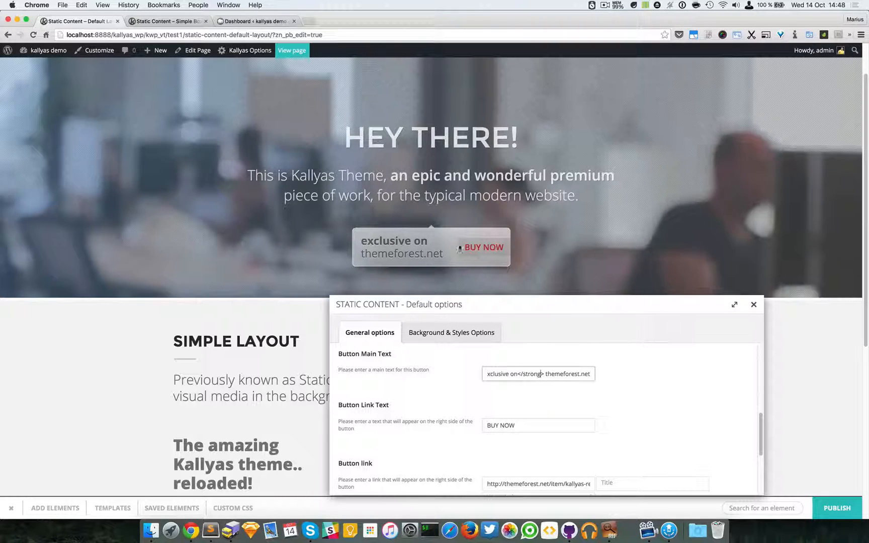
pyautogui.scroll(-3)
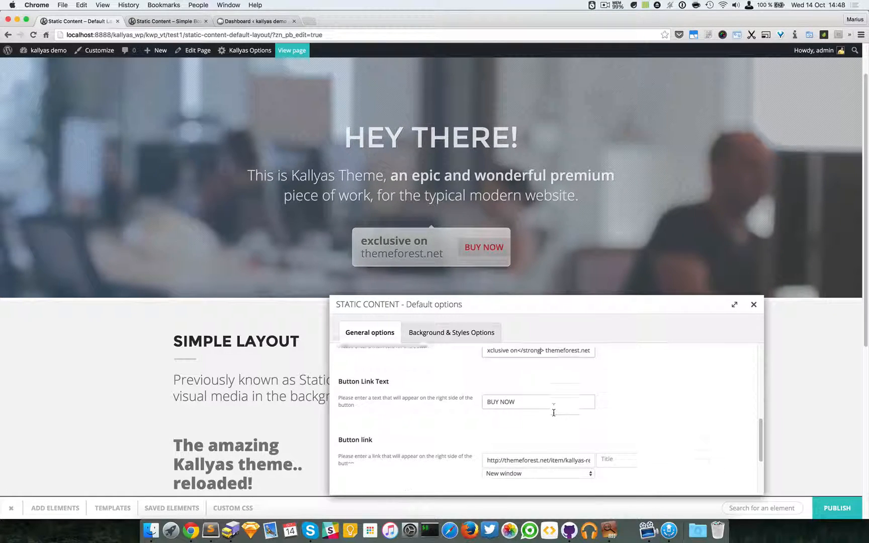
pyautogui.scroll(-3)
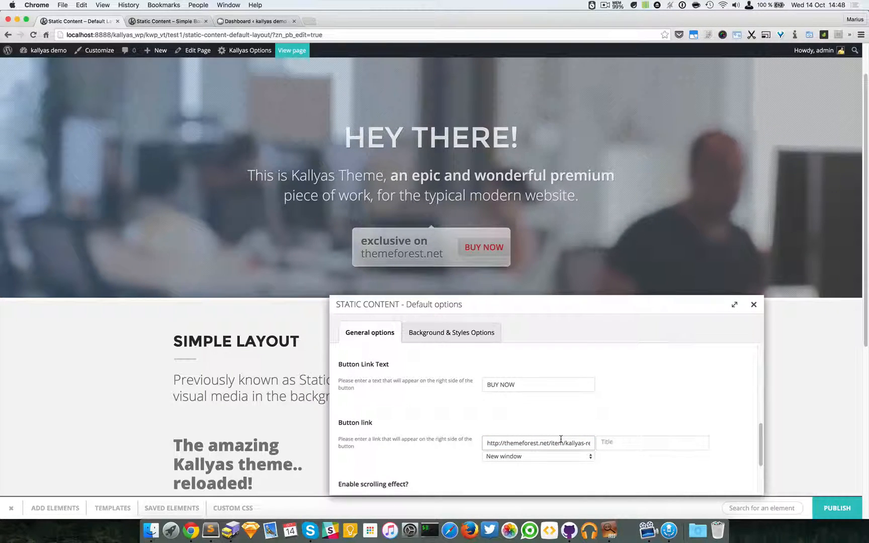
pyautogui.scroll(-3)
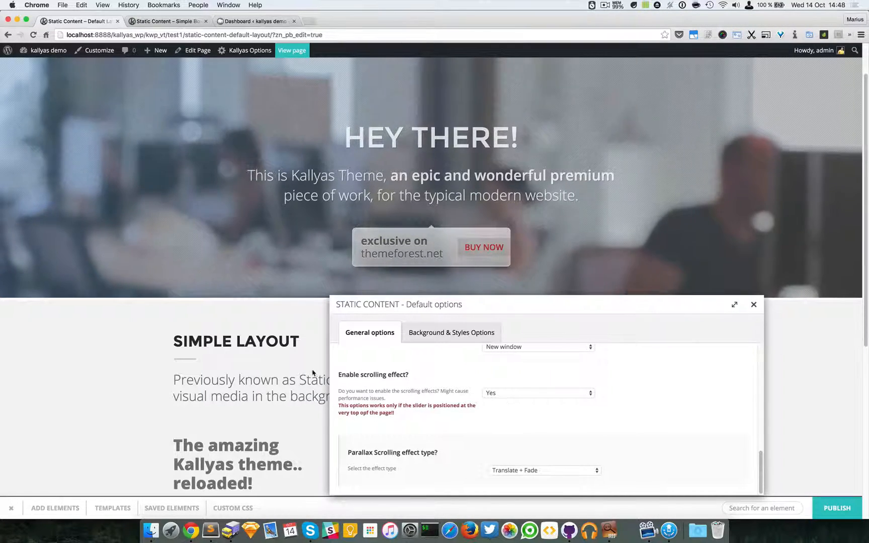
# Scroll to preview the parallax effect and reach the video autoplay and looping settings, both Yes.
pyautogui.scroll(3)
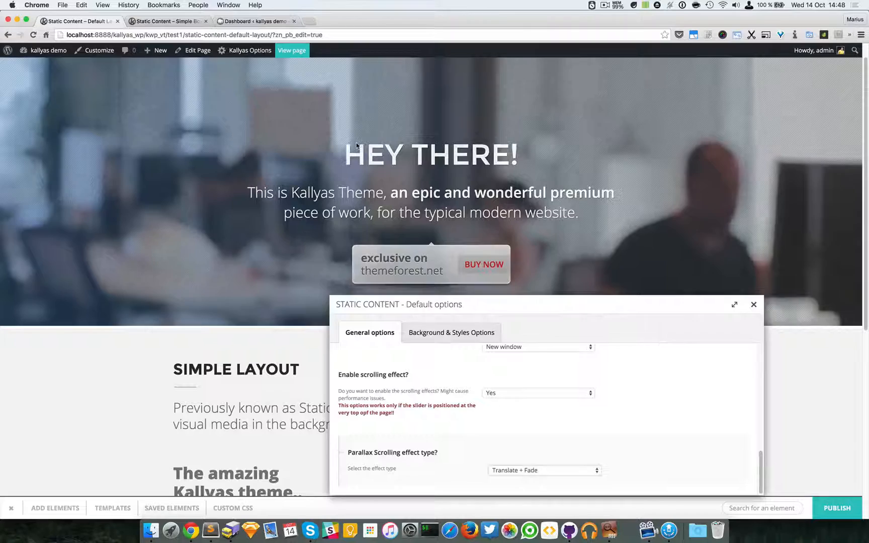
pyautogui.scroll(3)
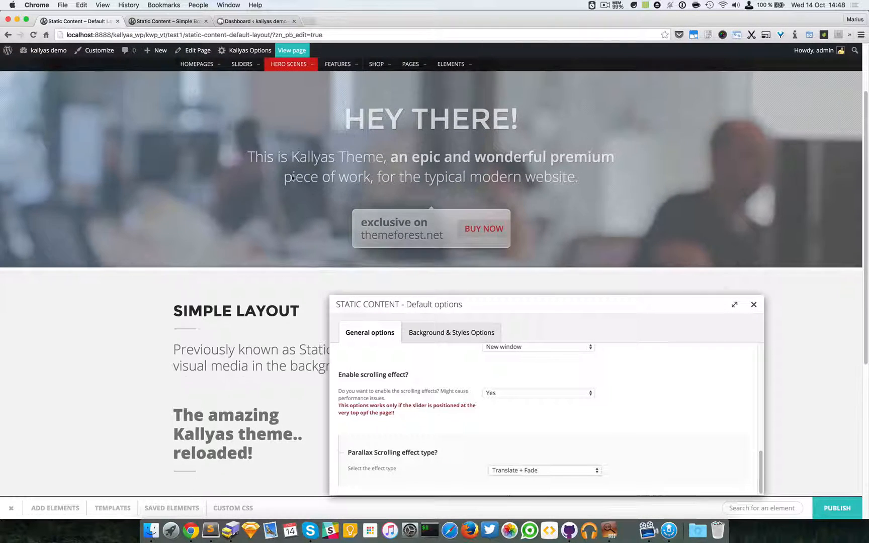
pyautogui.moveTo(402, 200)
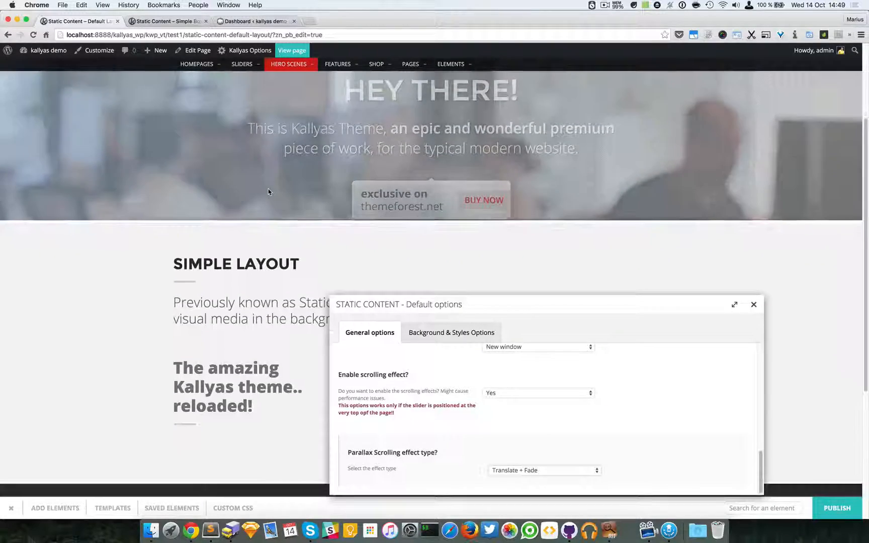
pyautogui.scroll(3)
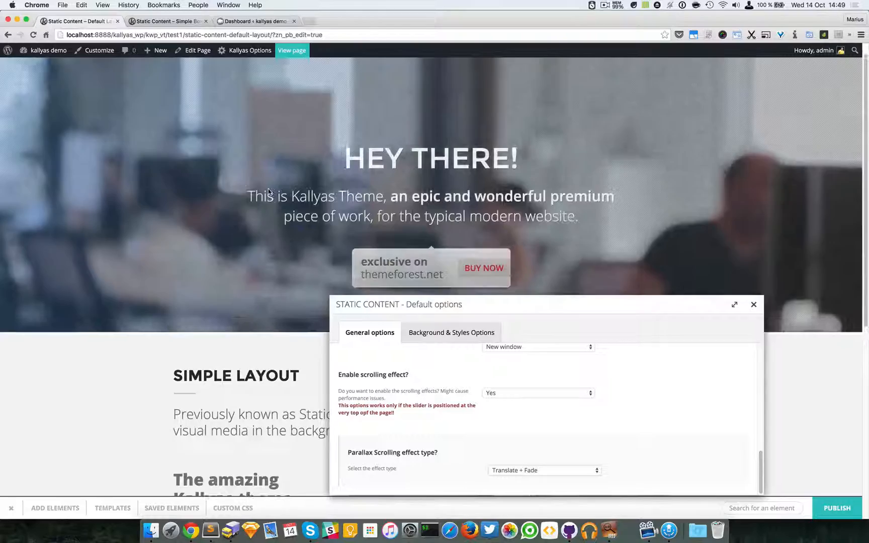
pyautogui.scroll(-3)
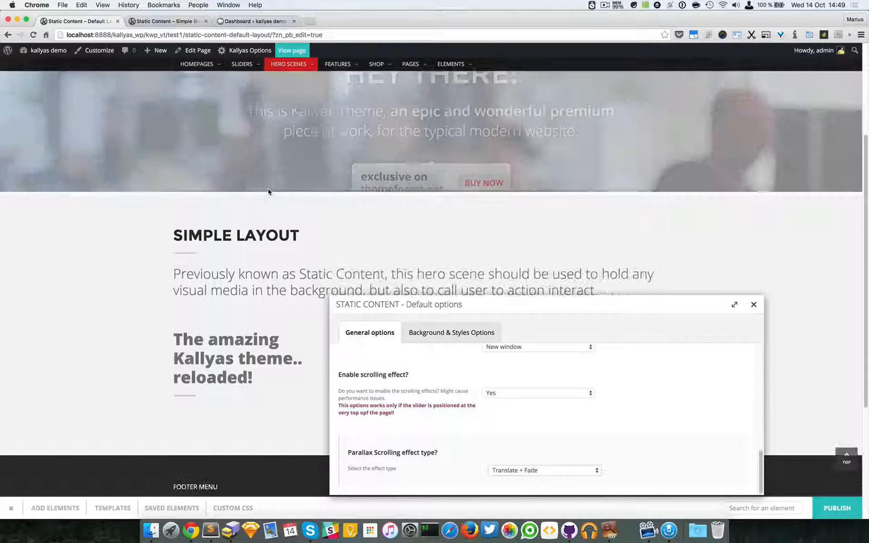
pyautogui.scroll(3)
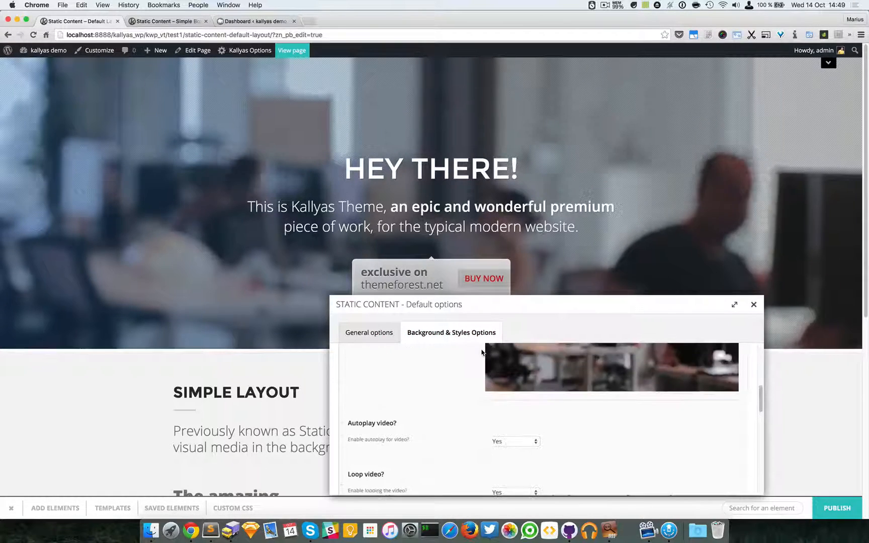
pyautogui.scroll(3)
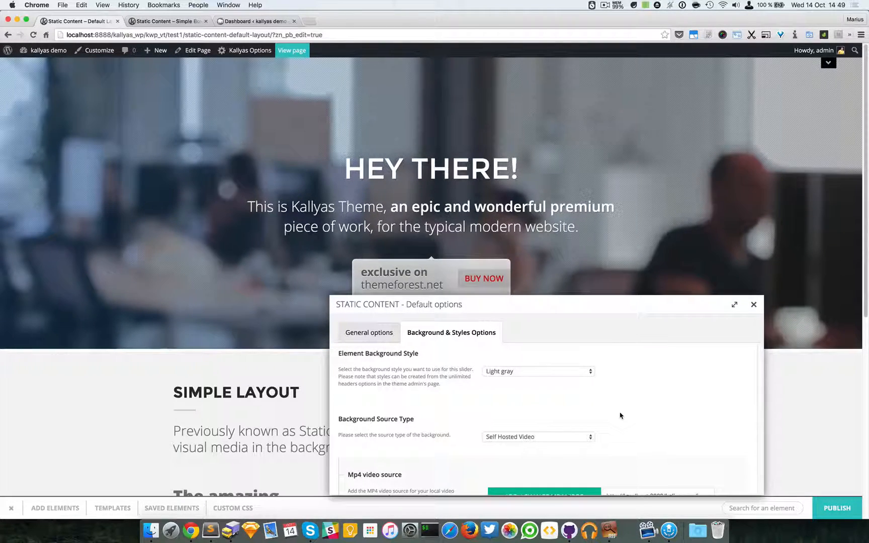
pyautogui.moveTo(510, 410)
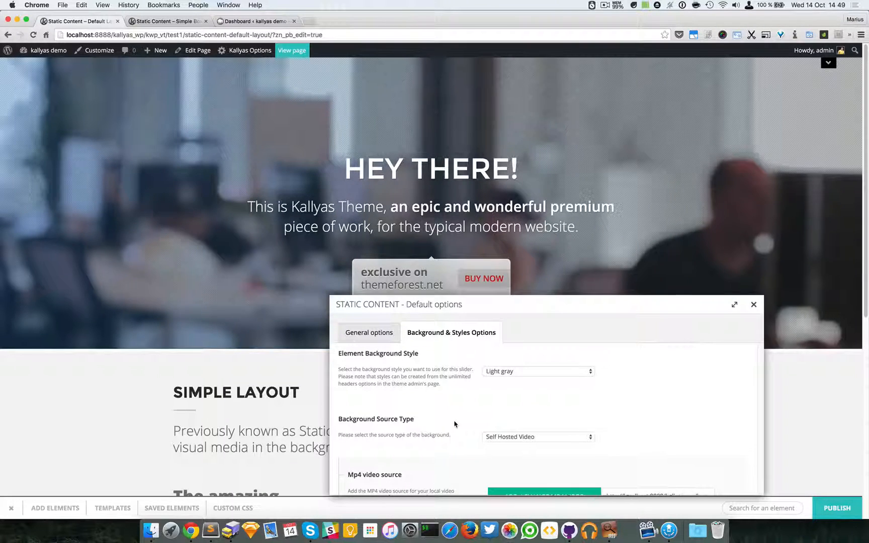
pyautogui.moveTo(416, 421)
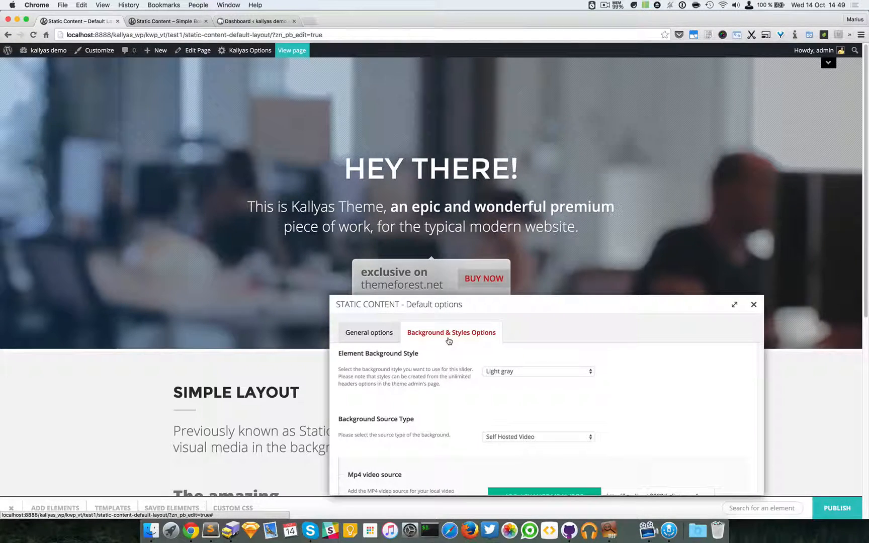
pyautogui.scroll(-3)
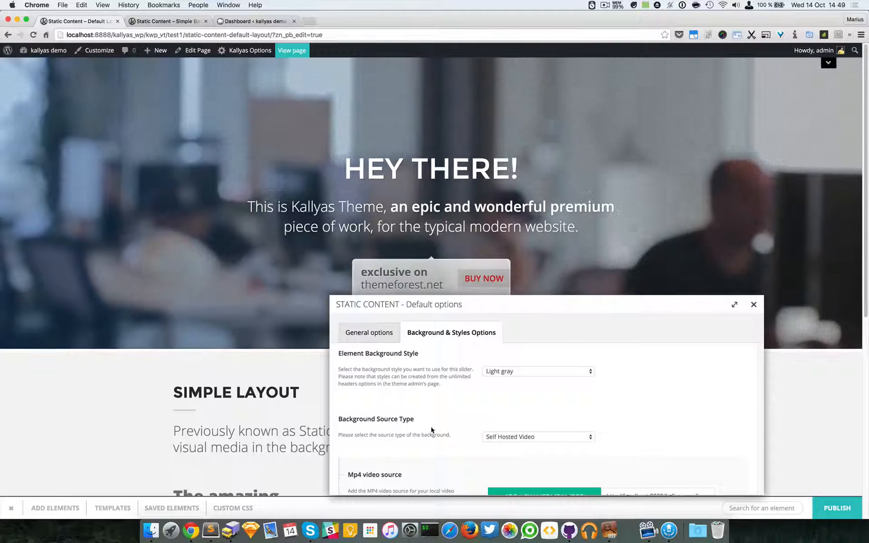
pyautogui.scroll(-3)
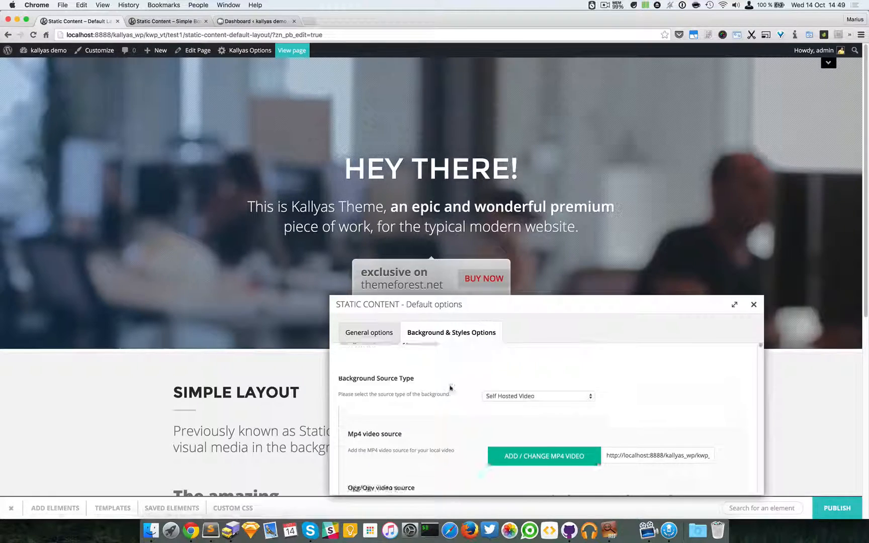
# Review the WebM video, overlay and mask background options, then return to General options.
pyautogui.scroll(-3)
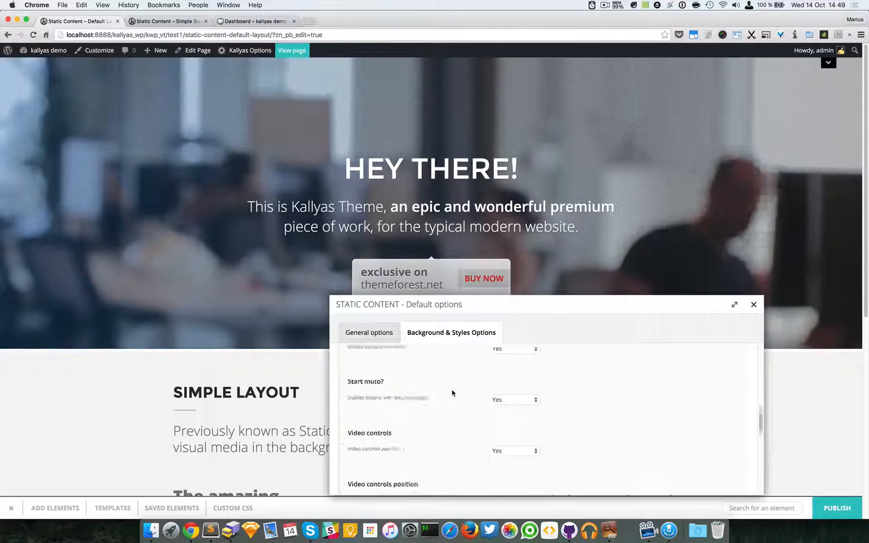
pyautogui.scroll(-3)
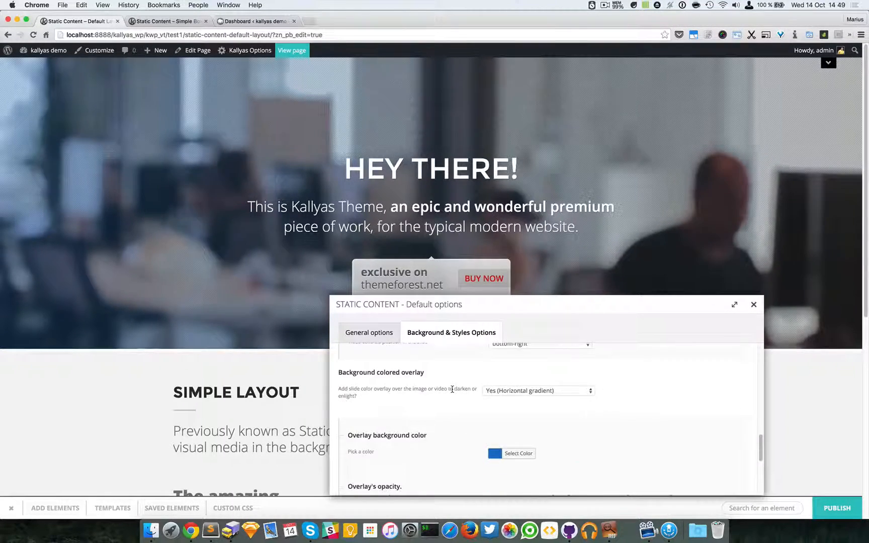
pyautogui.scroll(-3)
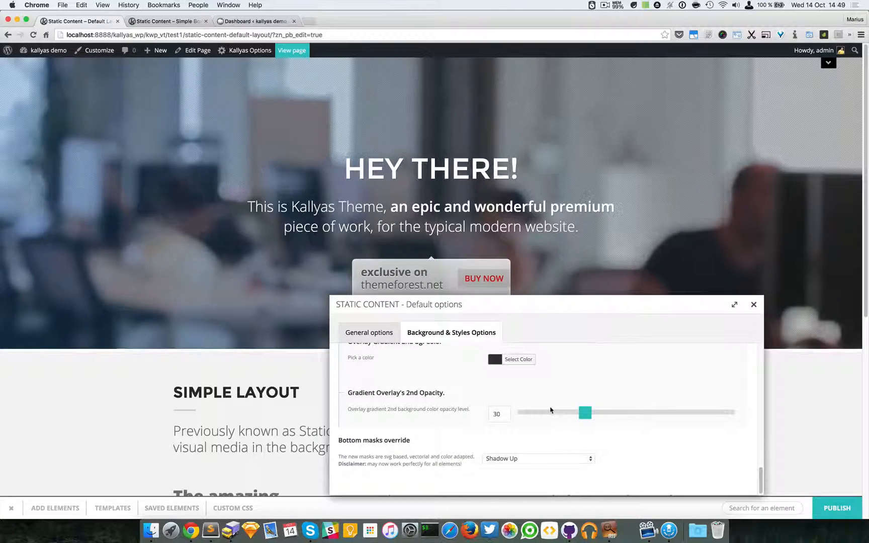
pyautogui.scroll(3)
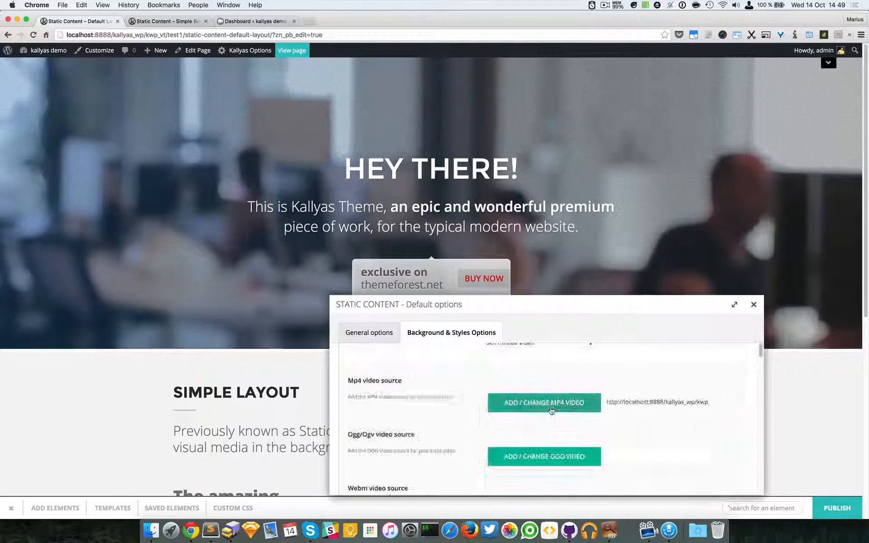
pyautogui.scroll(3)
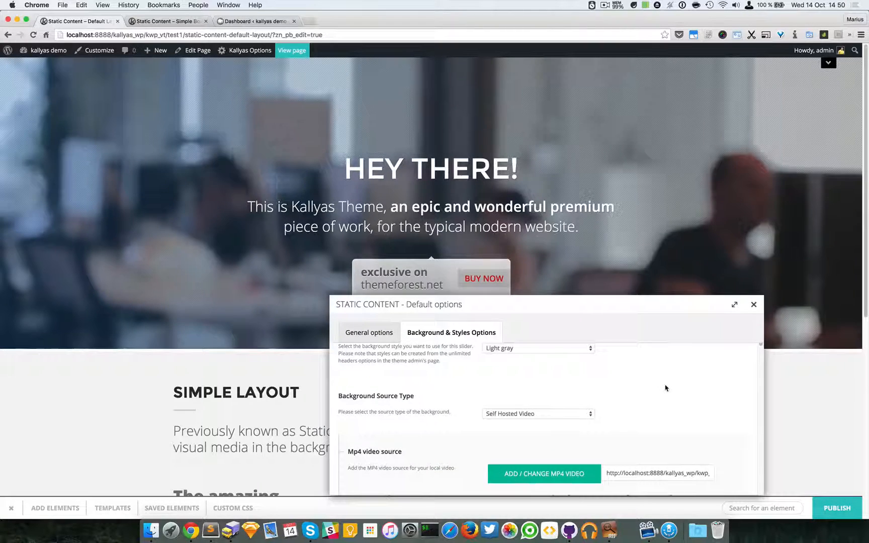
pyautogui.scroll(-3)
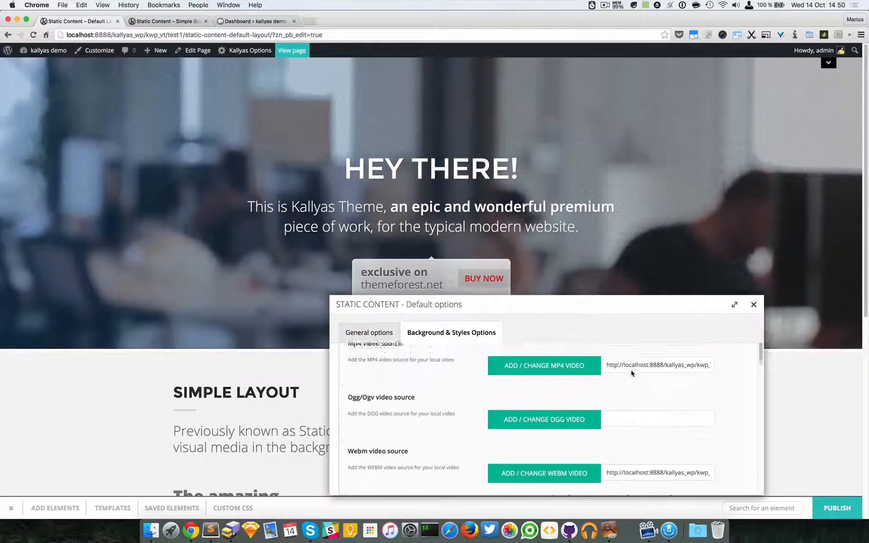
pyautogui.scroll(3)
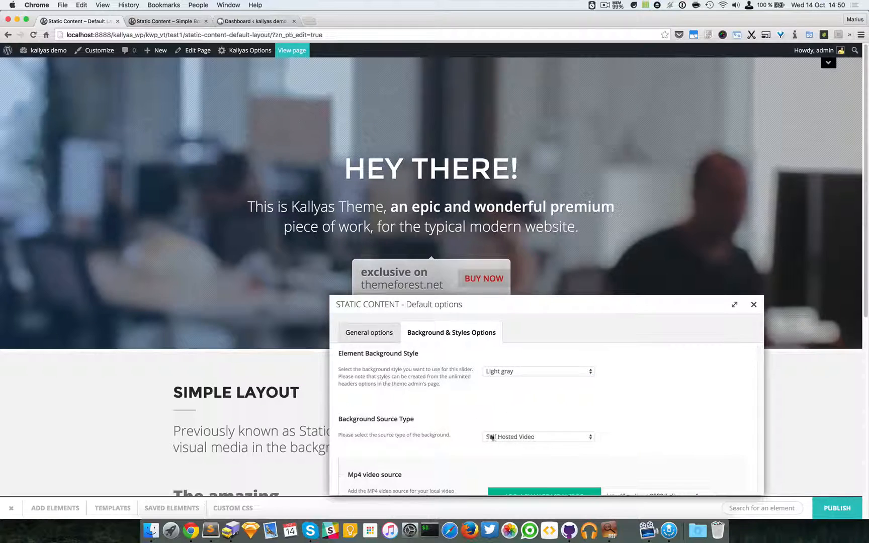
pyautogui.scroll(-3)
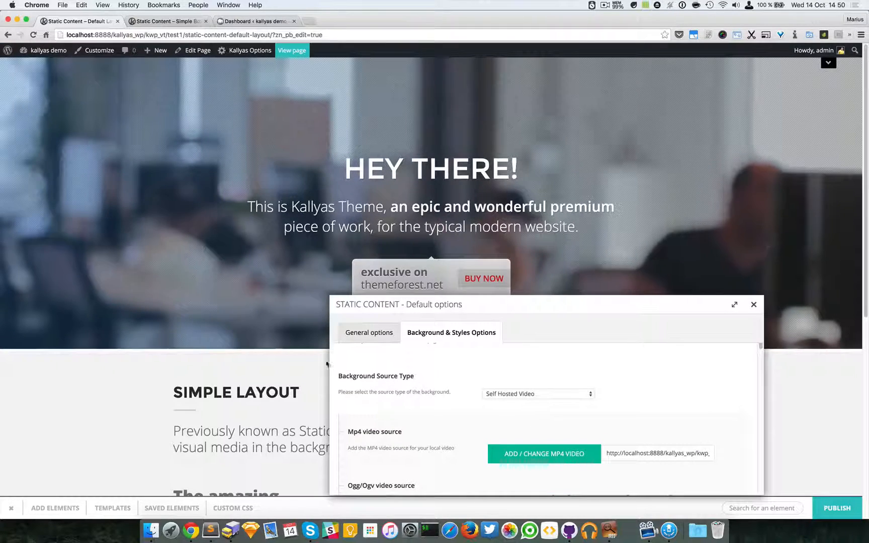
pyautogui.scroll(-3)
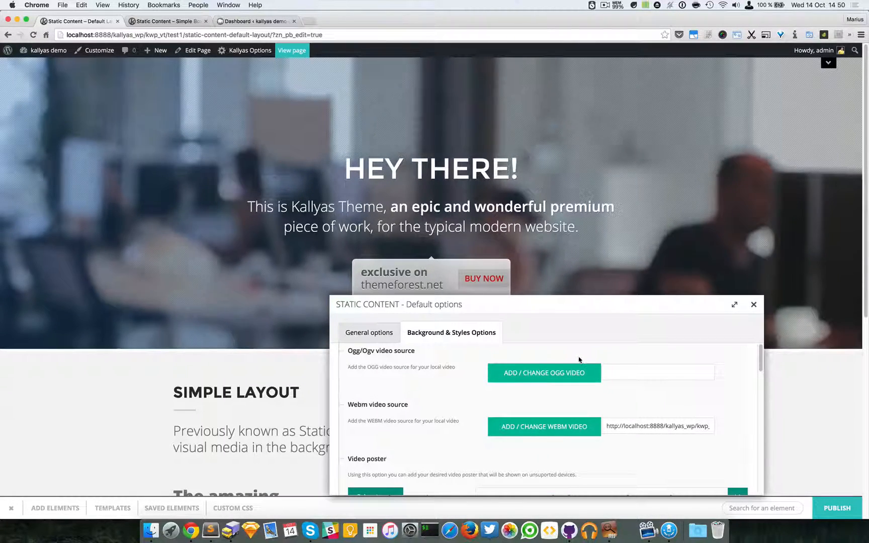
pyautogui.click(370, 333)
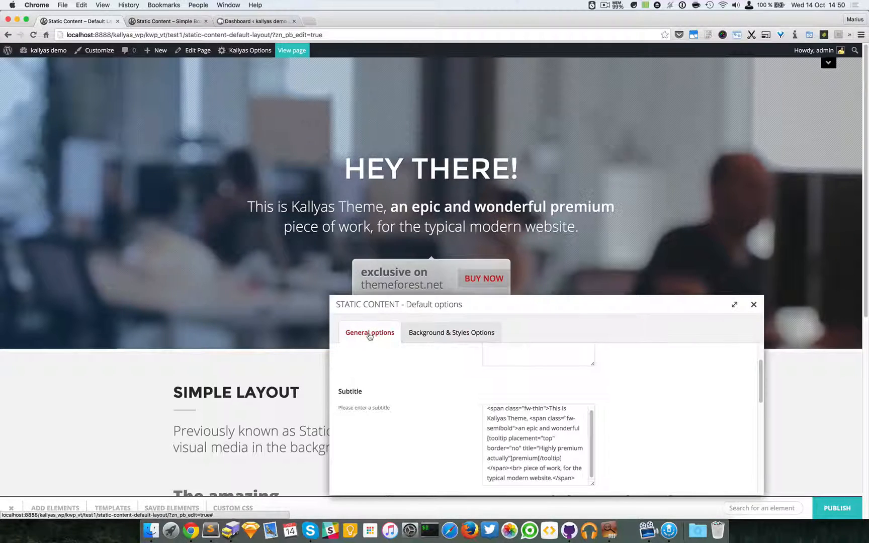